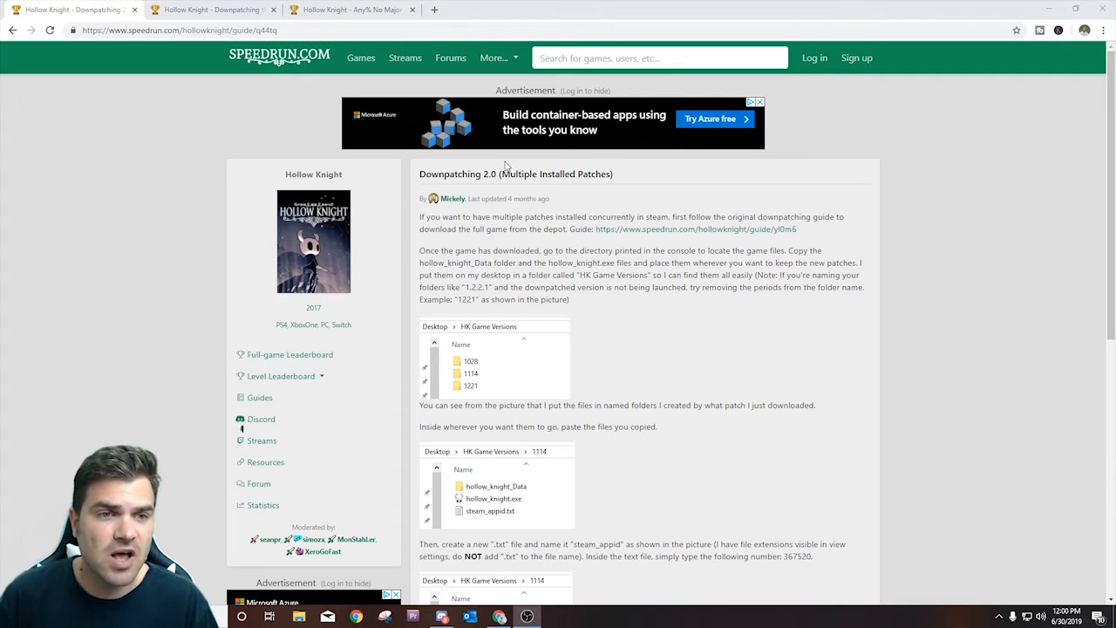
Review the Steam console downpatching guide and highlight its console download commands.
double_click(554, 175)
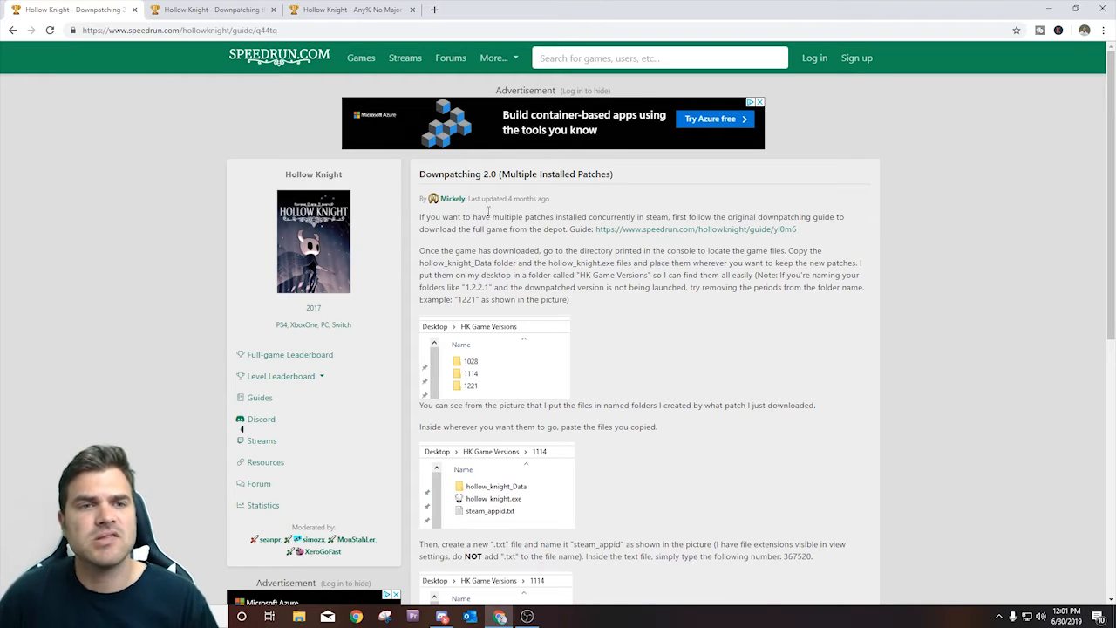
mouse_move(704, 230)
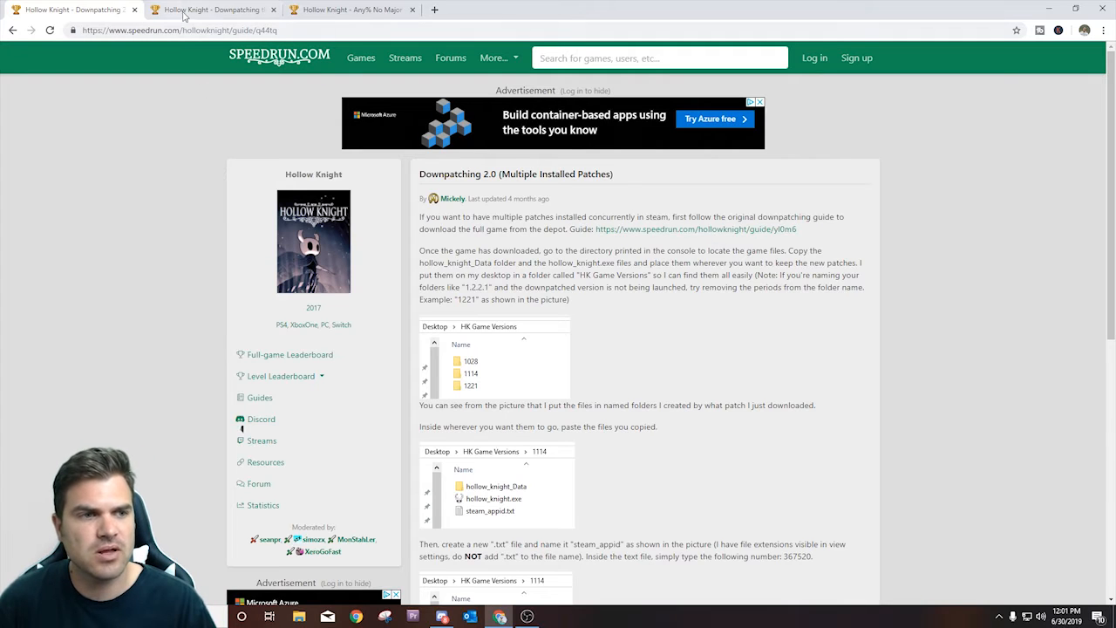
click(694, 228)
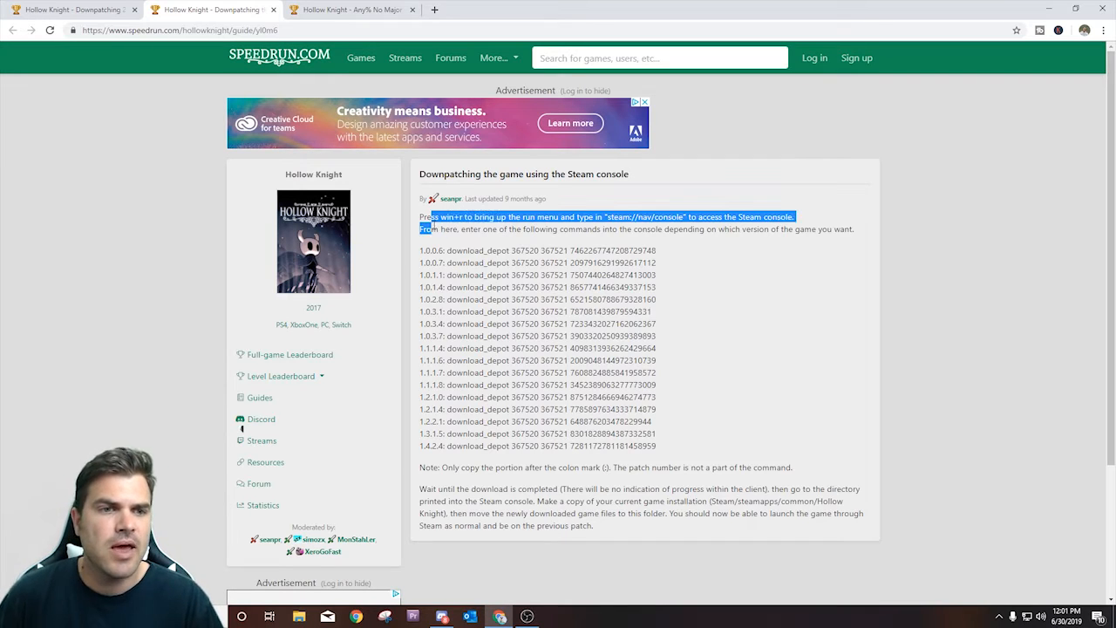
drag(422, 228, 492, 432)
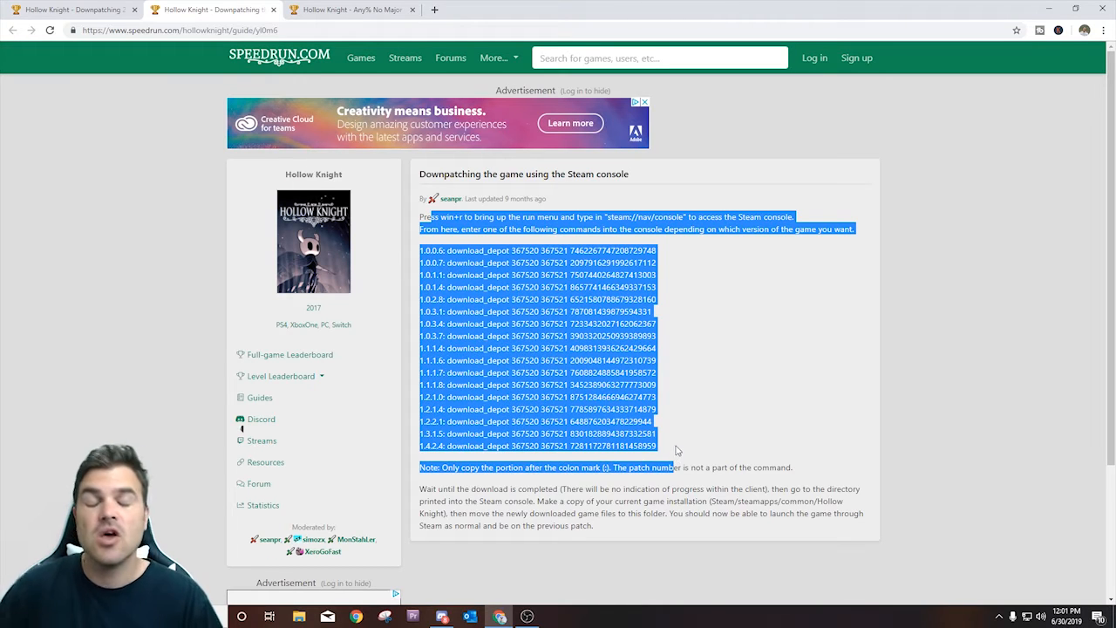
click(680, 445)
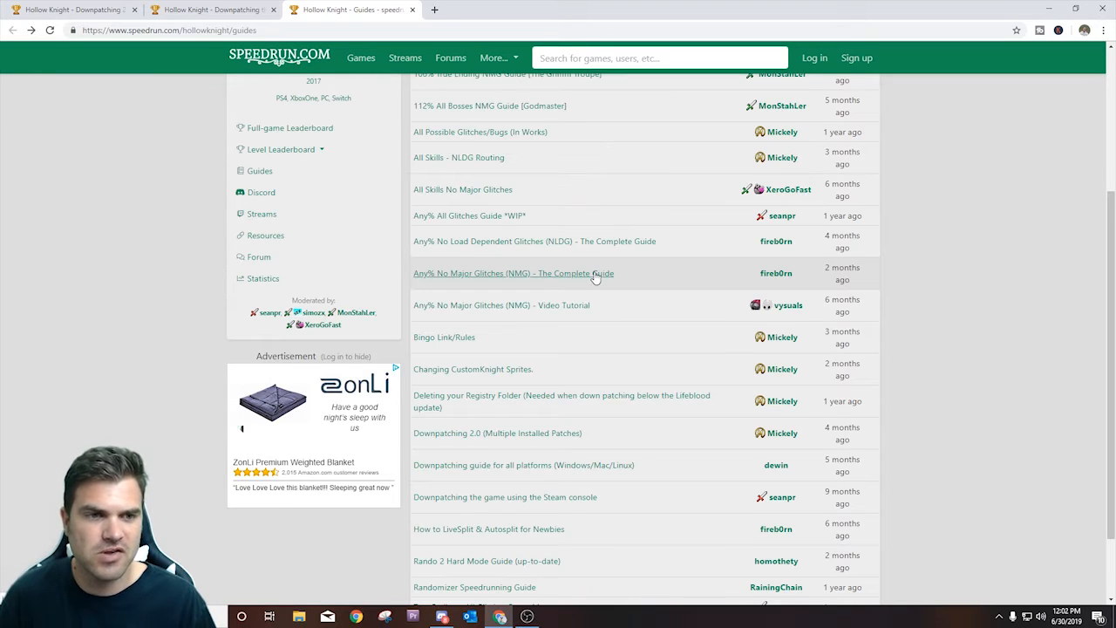
Browse through the Any% No Major Glitches complete guide.
click(512, 272)
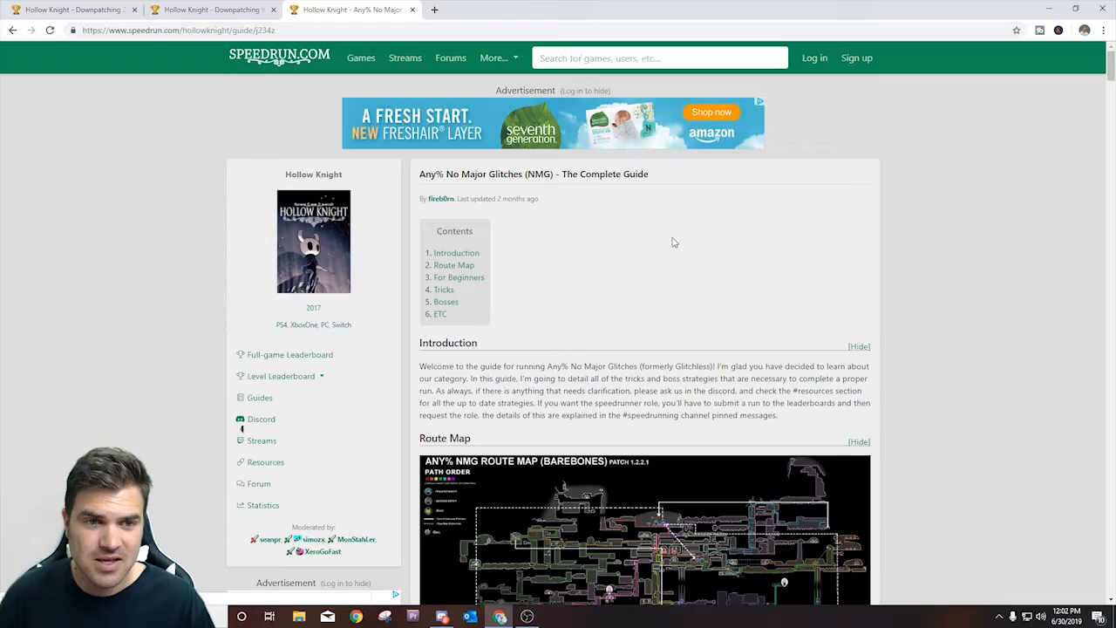
scroll(down, 3)
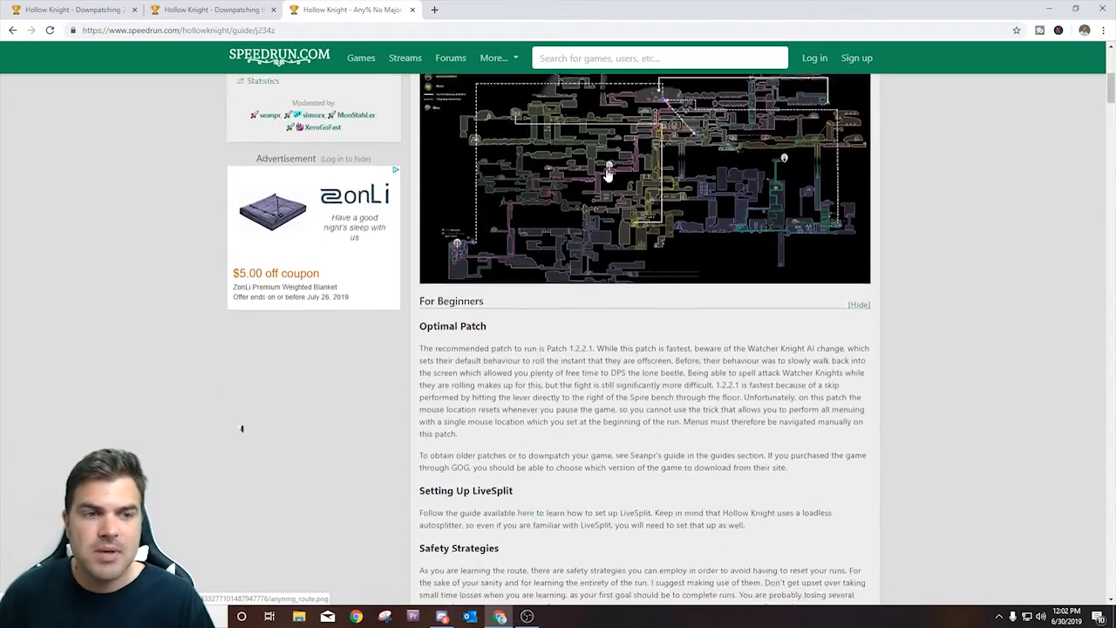
scroll(down, 3)
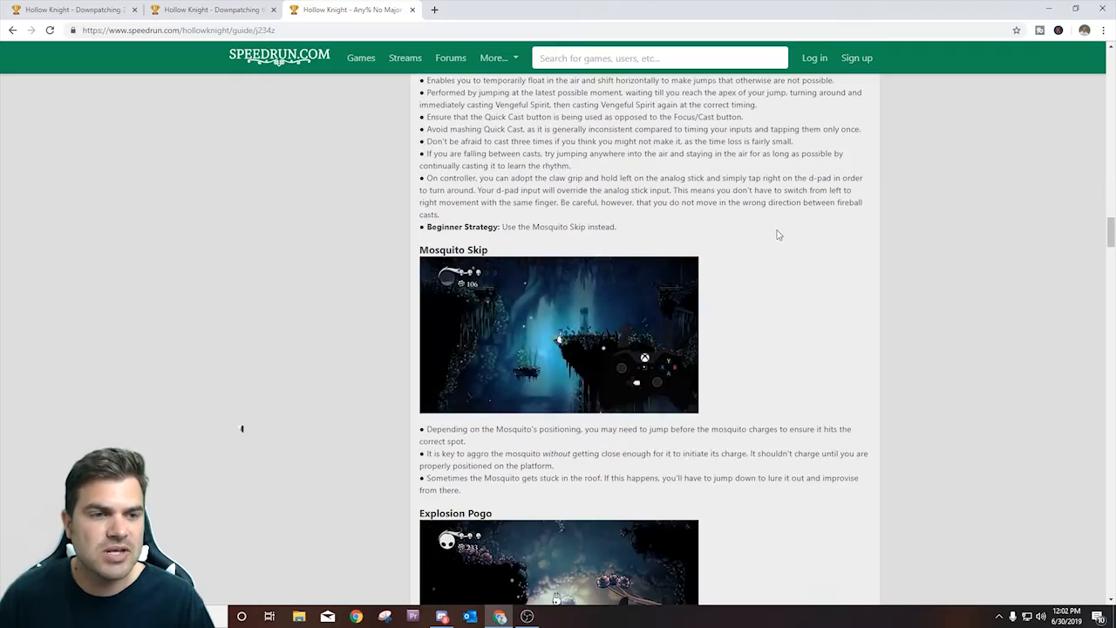
scroll(down, 3)
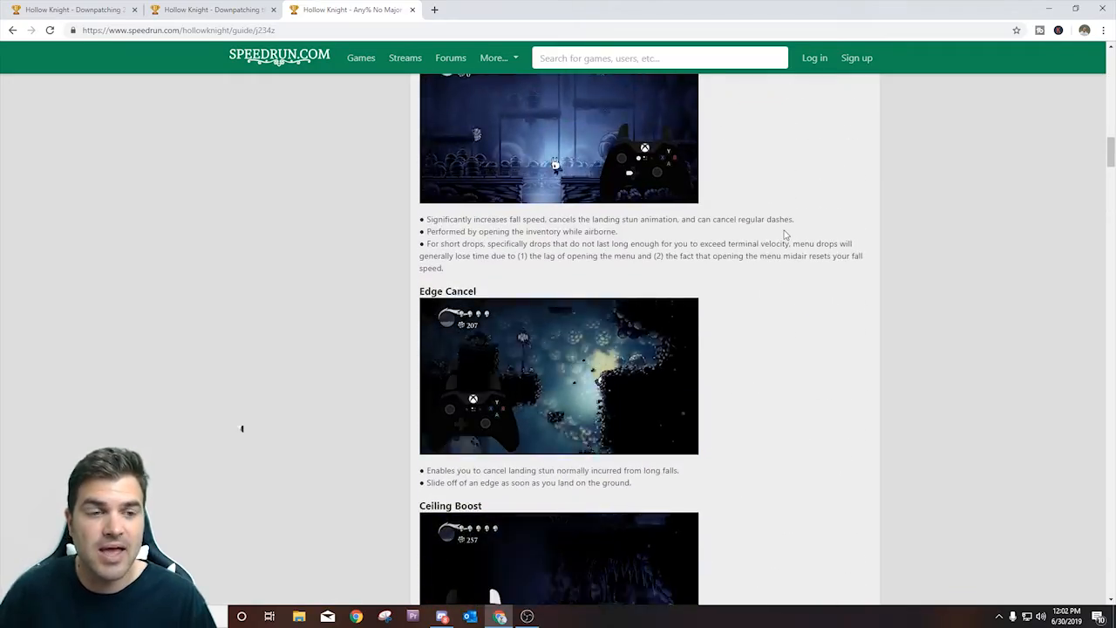
scroll(up, 3)
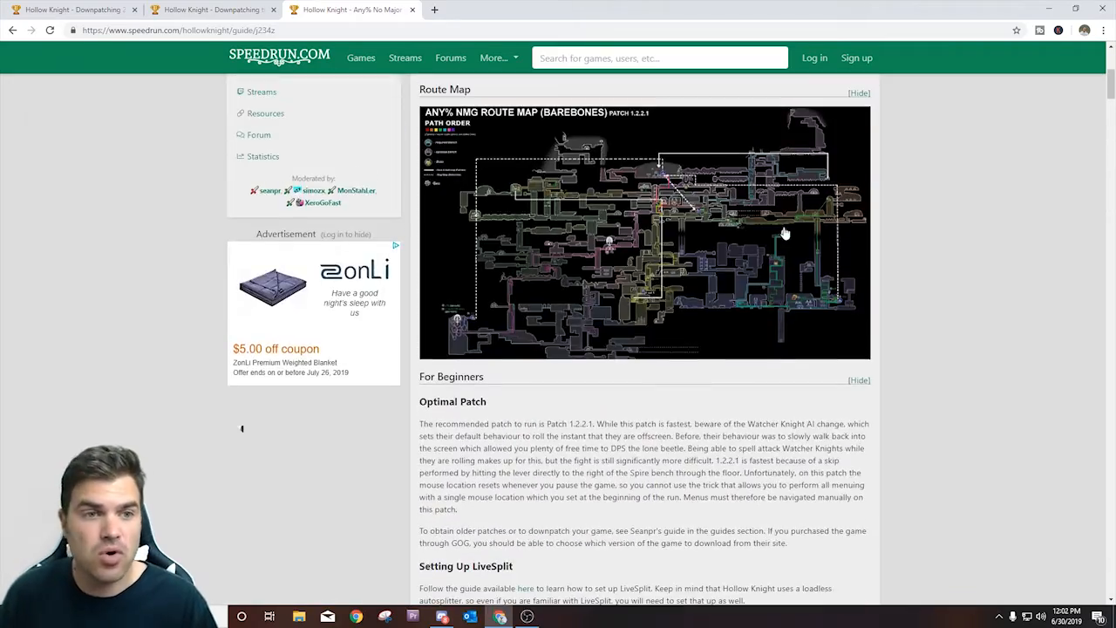
scroll(down, 3)
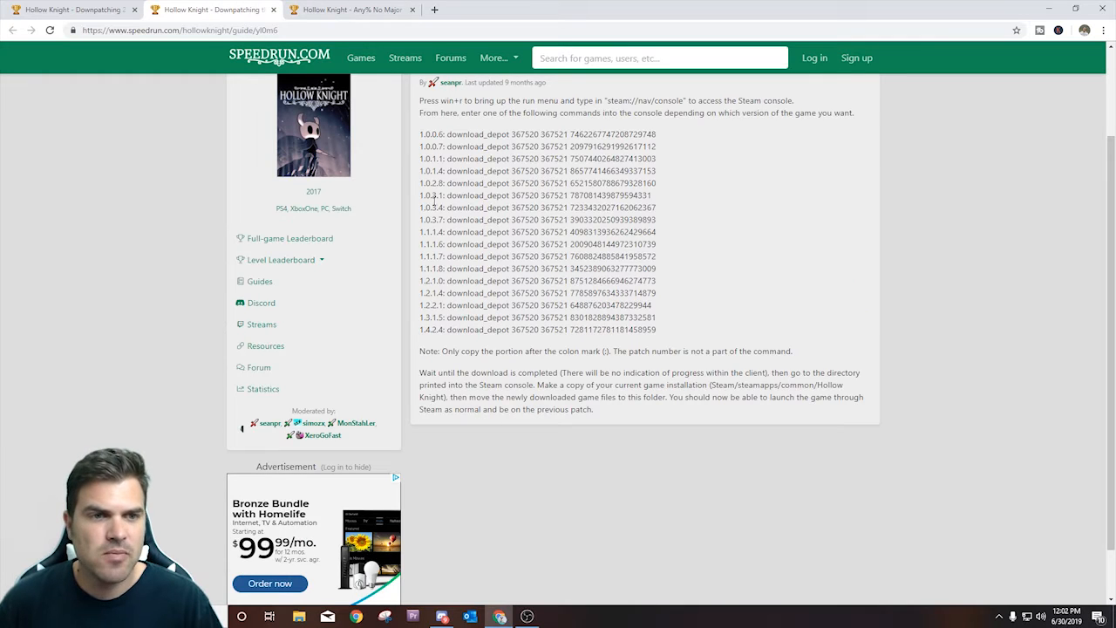
Select the 1.2.2.1 download command and launch steam://nav/console from the Windows Run prompt.
double_click(488, 305)
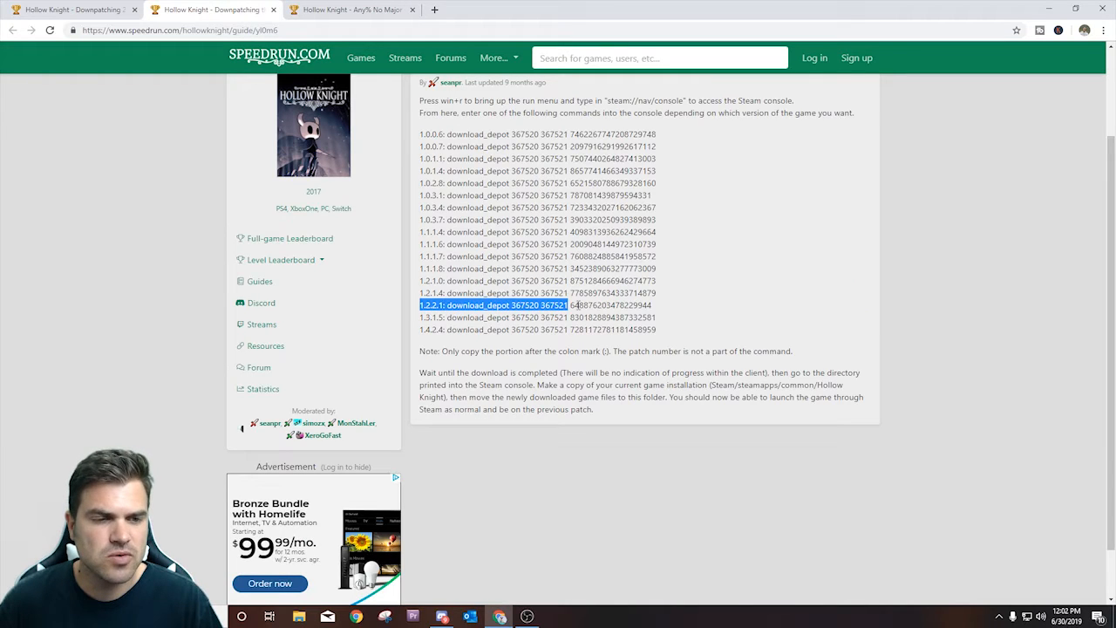
scroll(up, 3)
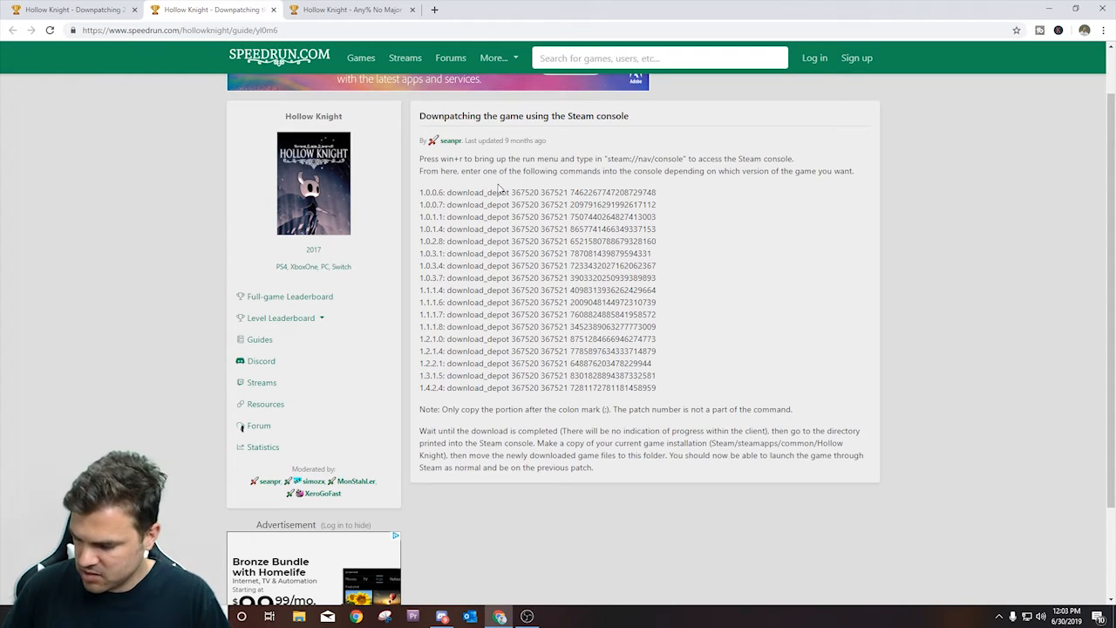
key(win+r)
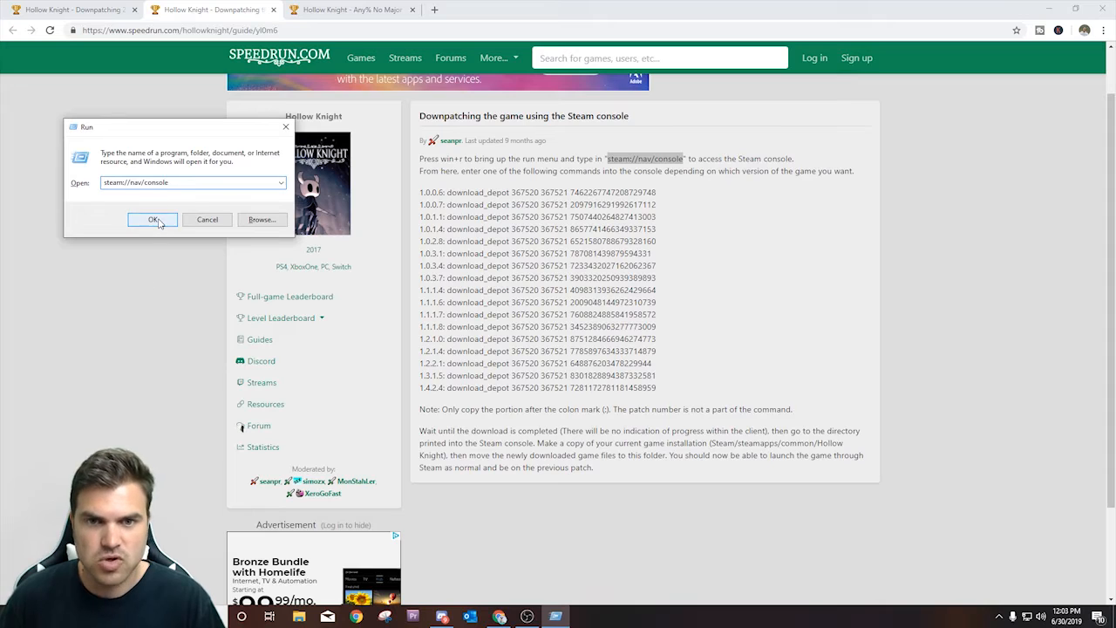
click(153, 220)
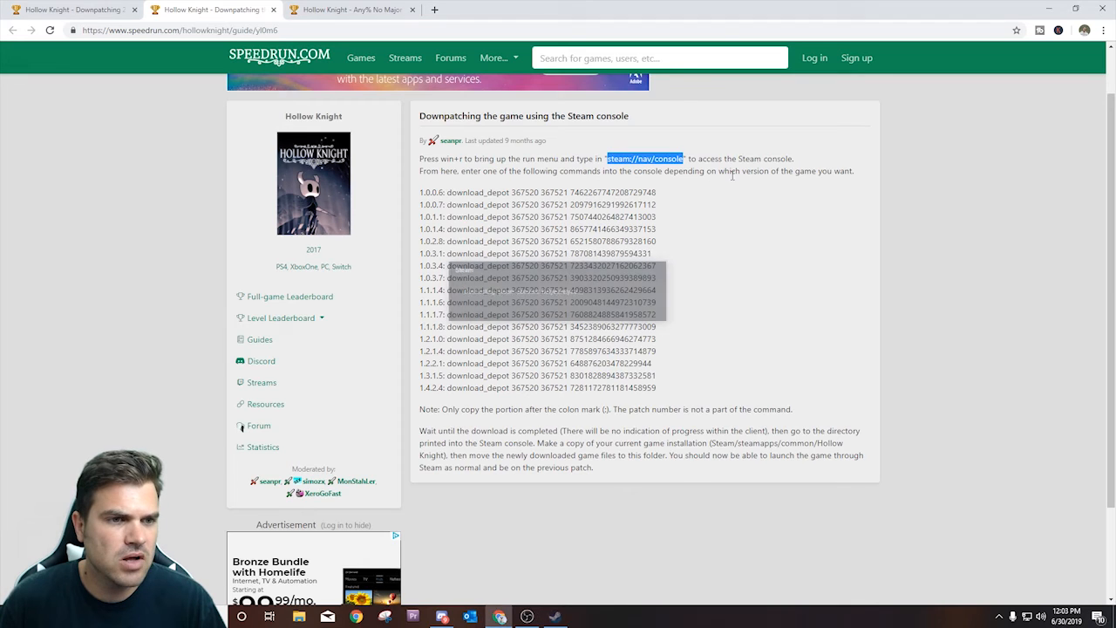
Select the 1.2.2.1 download_depot command in the guide for pasting into the Steam console.
click(554, 617)
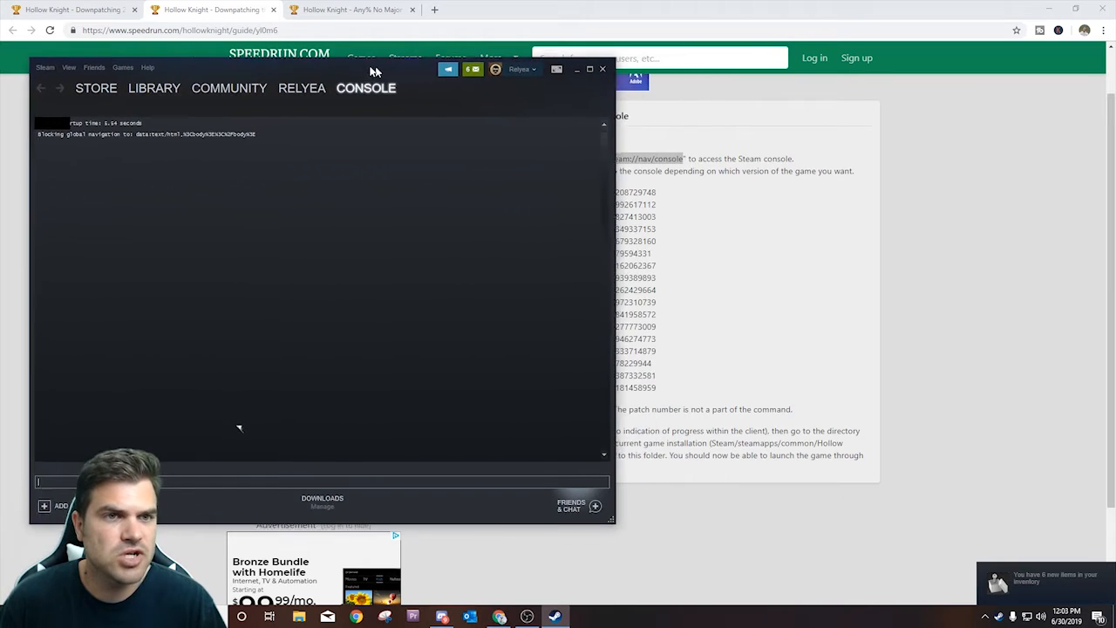
click(216, 81)
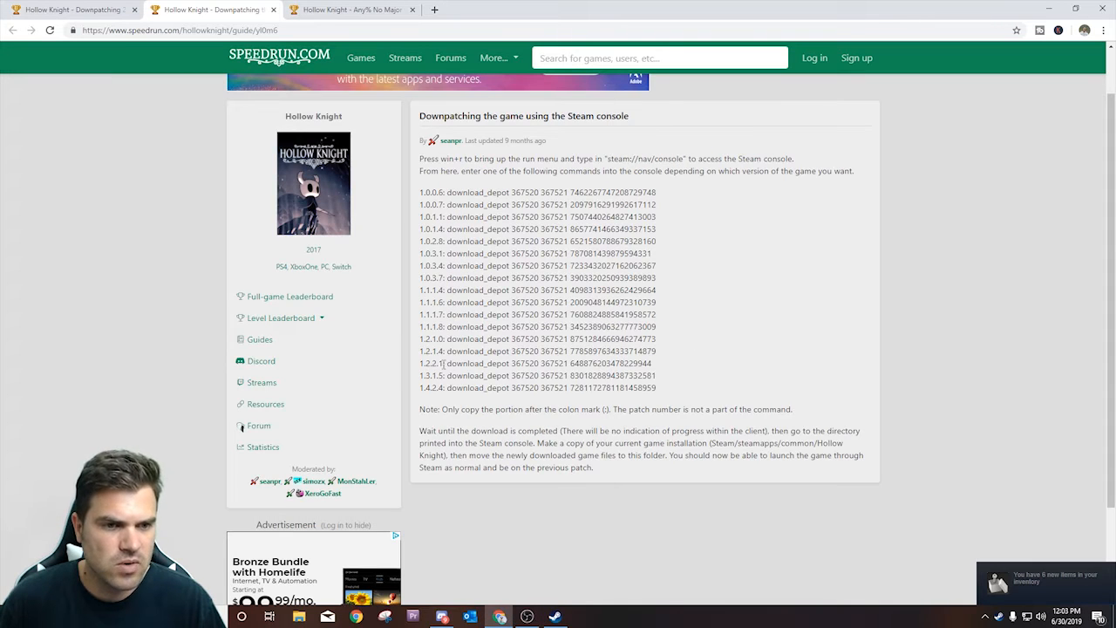
triple_click(523, 363)
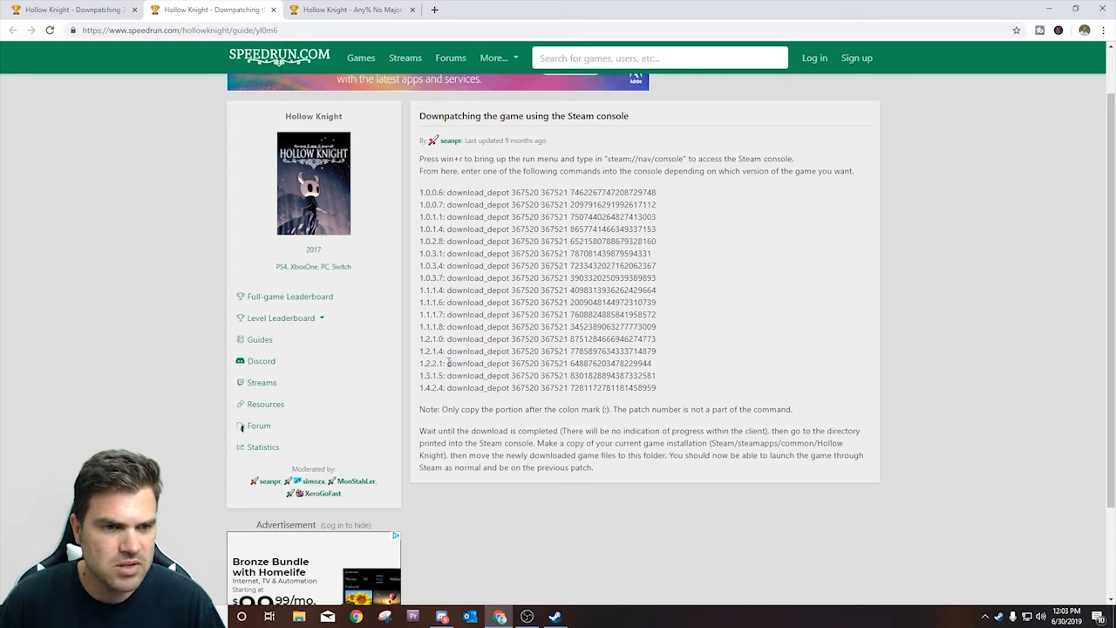
double_click(523, 363)
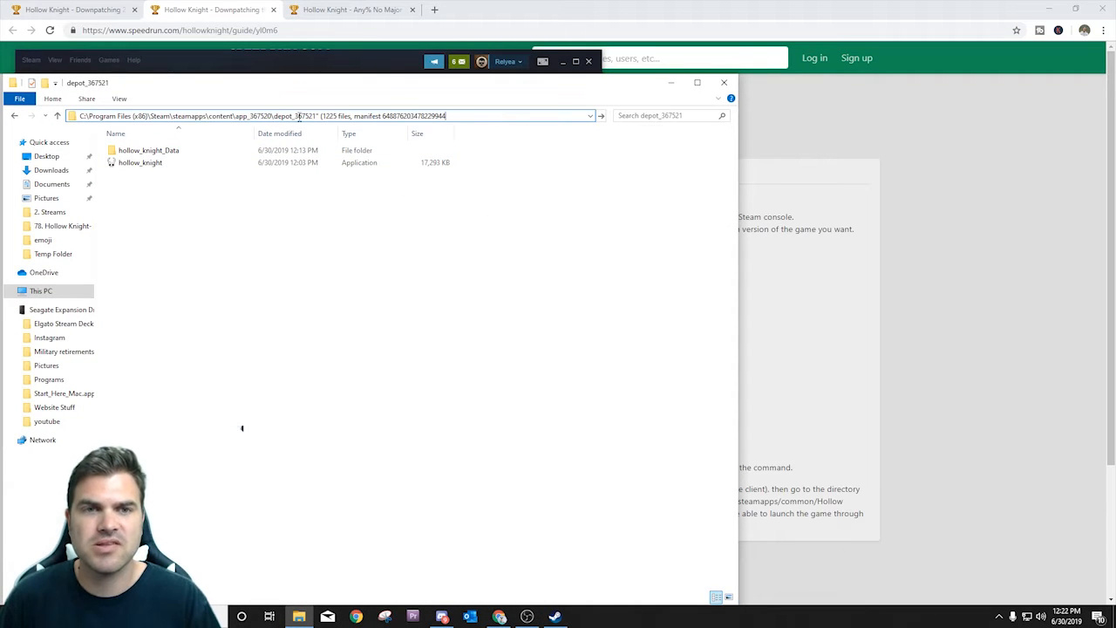
Browse to Steam\steamapps\content\app_367520\depot_367521 and bring up the downloaded game files.
key(Return)
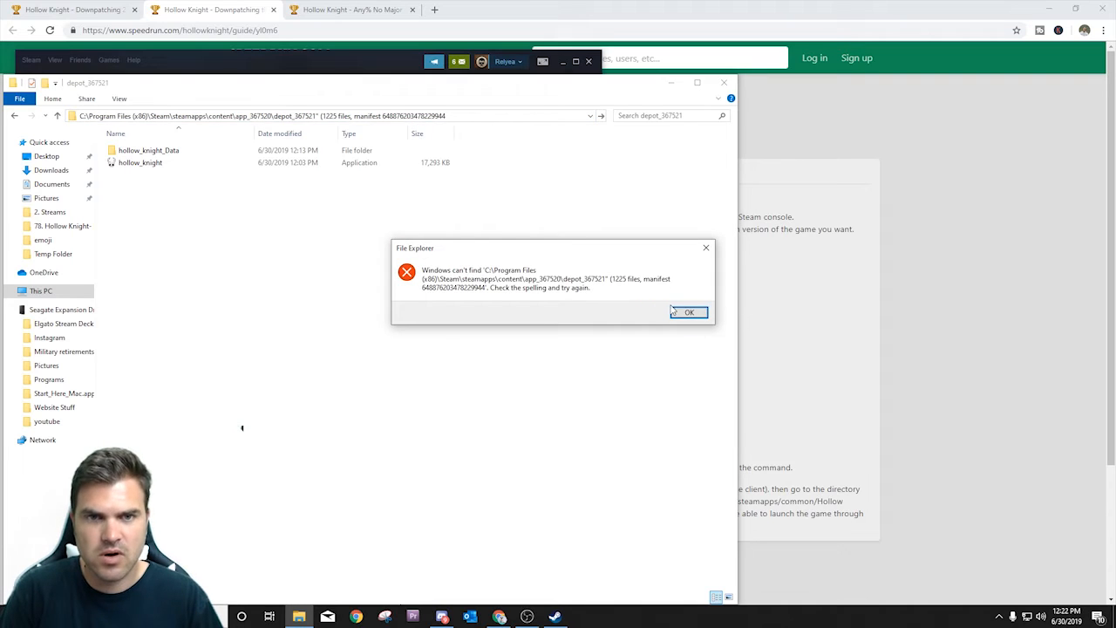
click(687, 312)
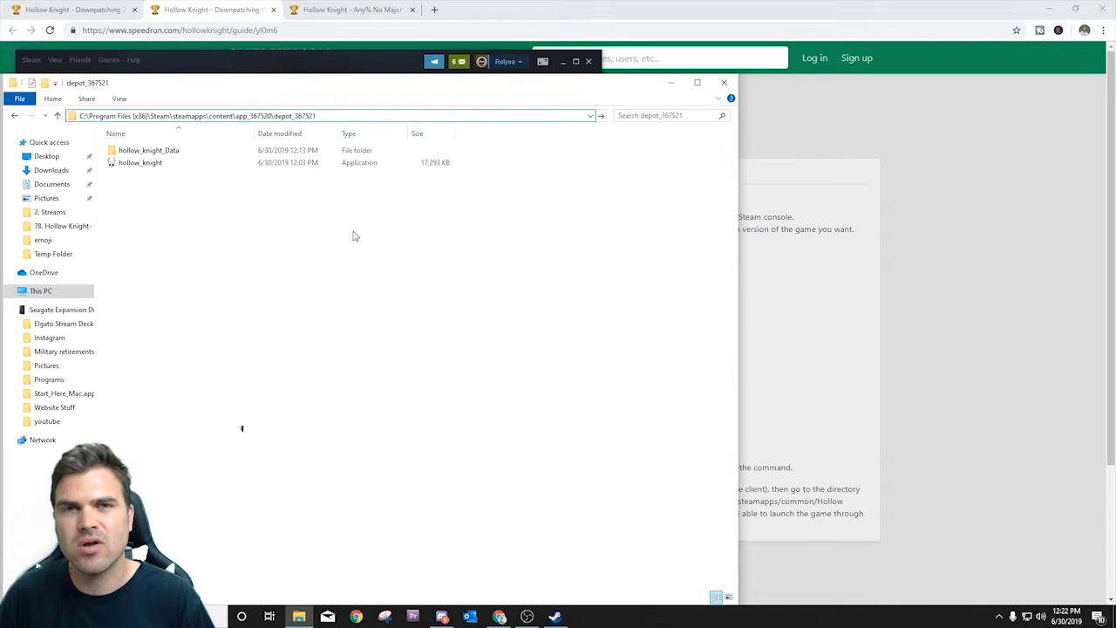
click(375, 218)
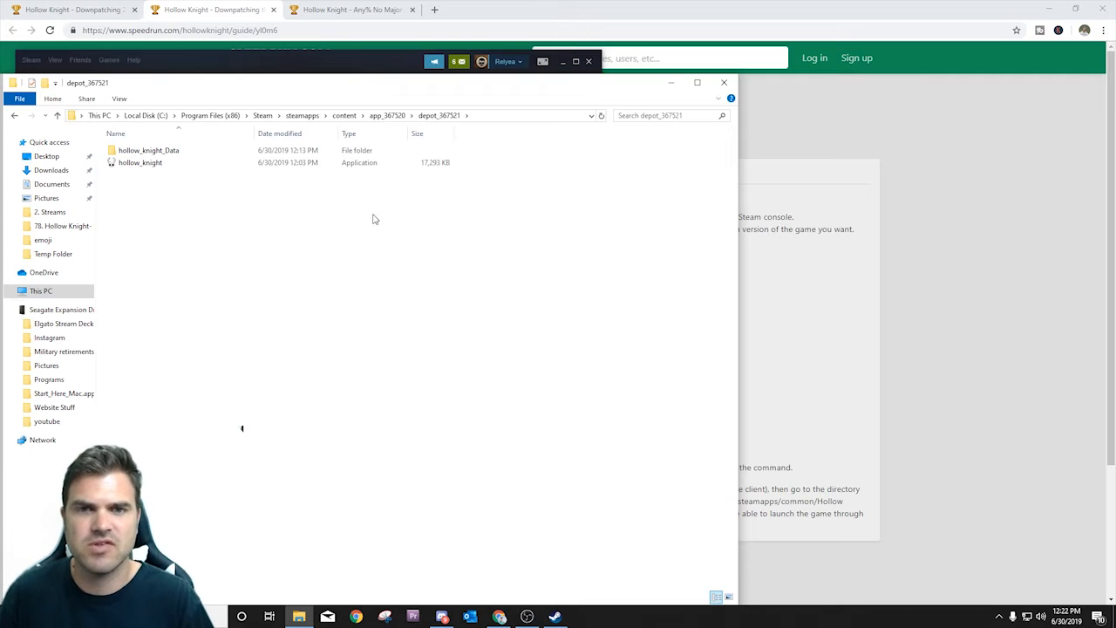
mouse_move(307, 126)
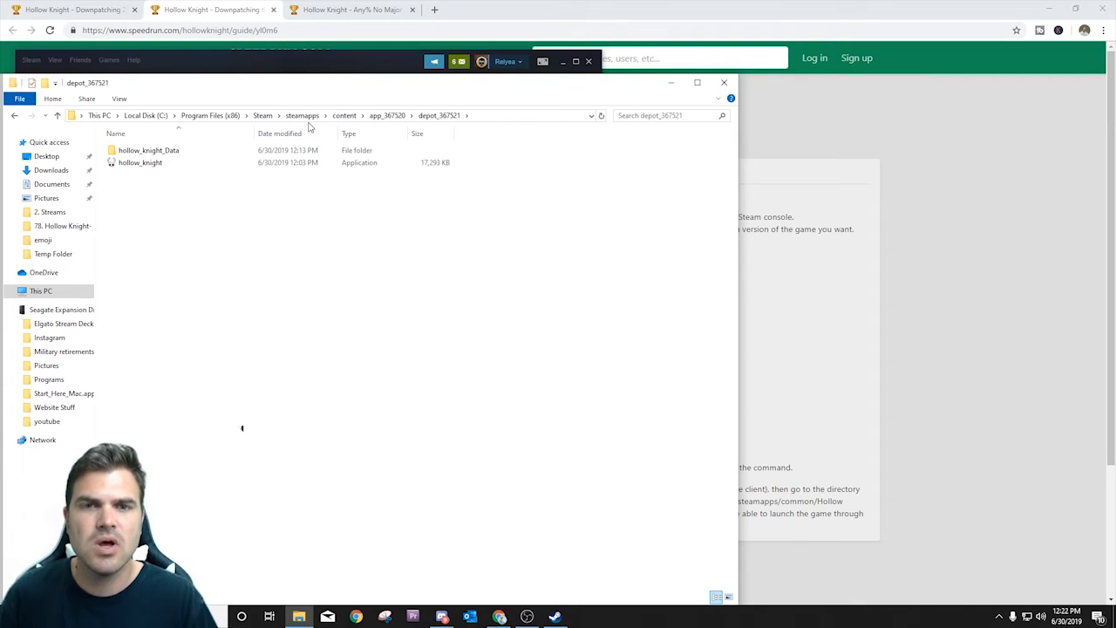
click(148, 150)
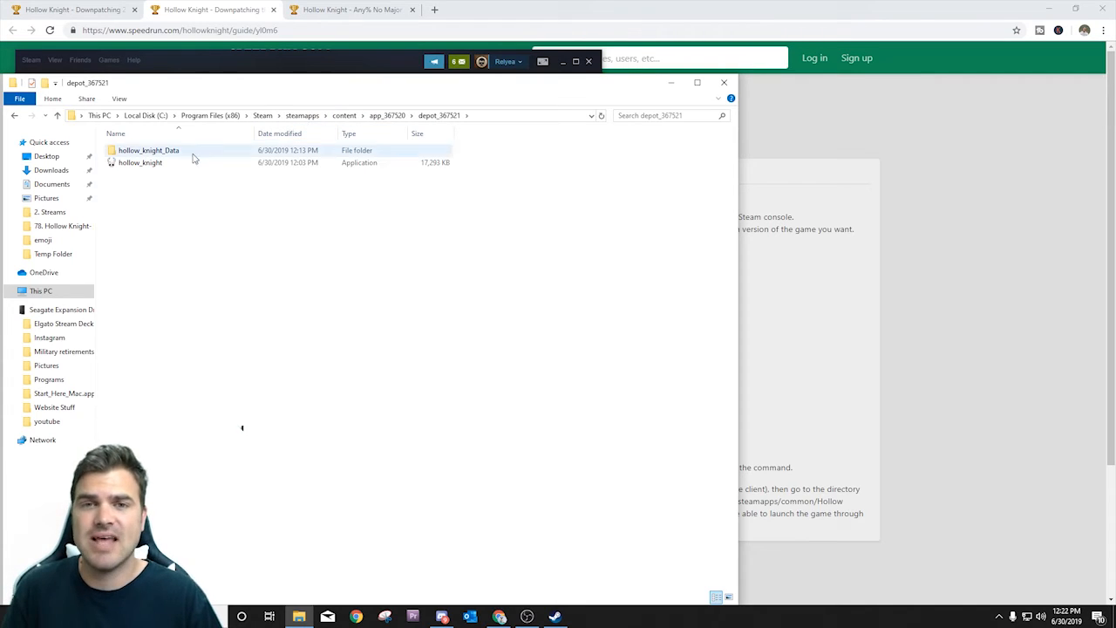
click(164, 192)
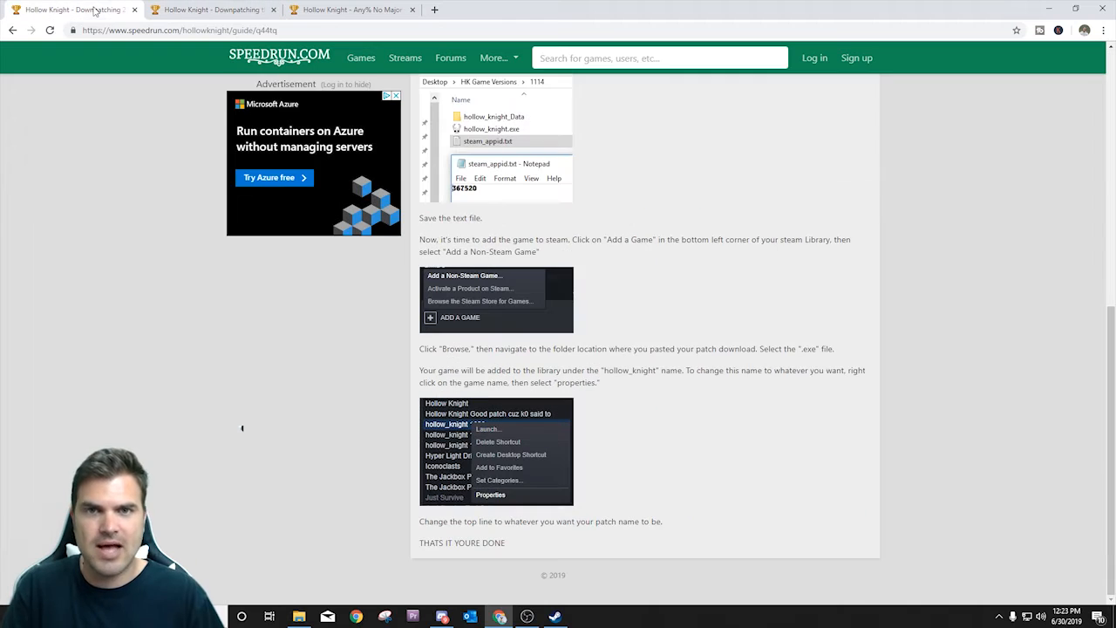
Create a desktop folder named HK Game Versions for hollow_knight_Data and the hollow_knight application.
scroll(up, 3)
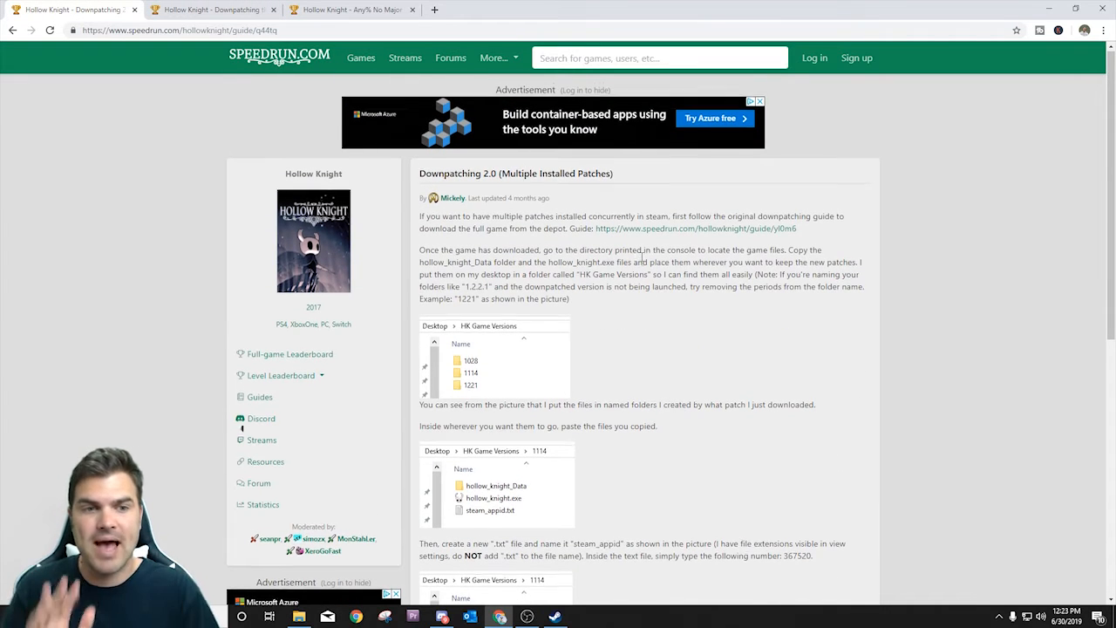
scroll(down, 3)
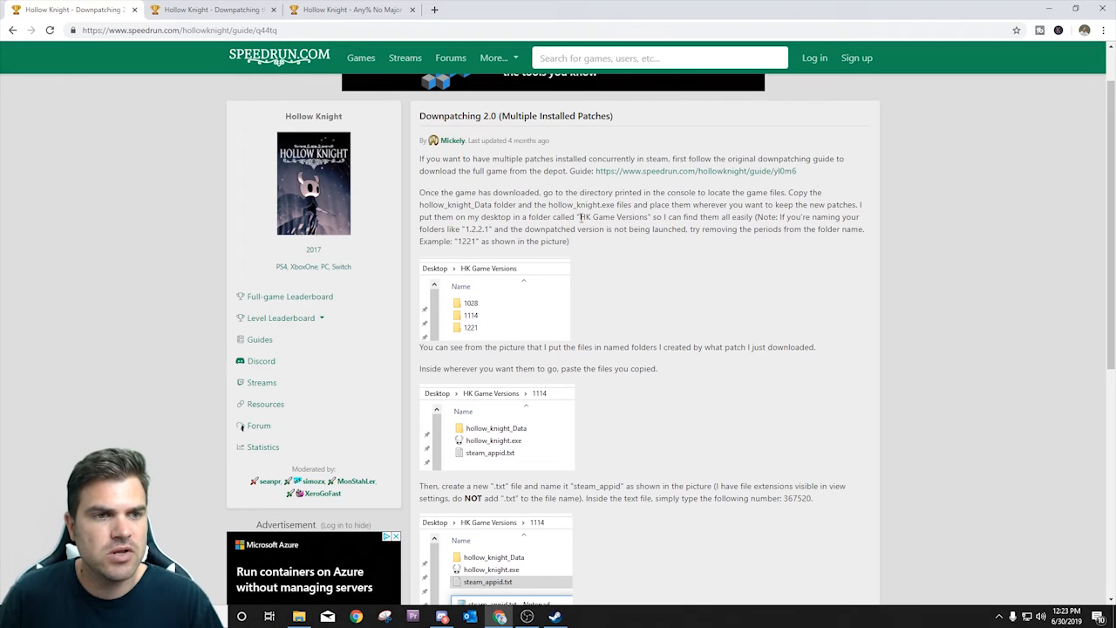
double_click(606, 216)
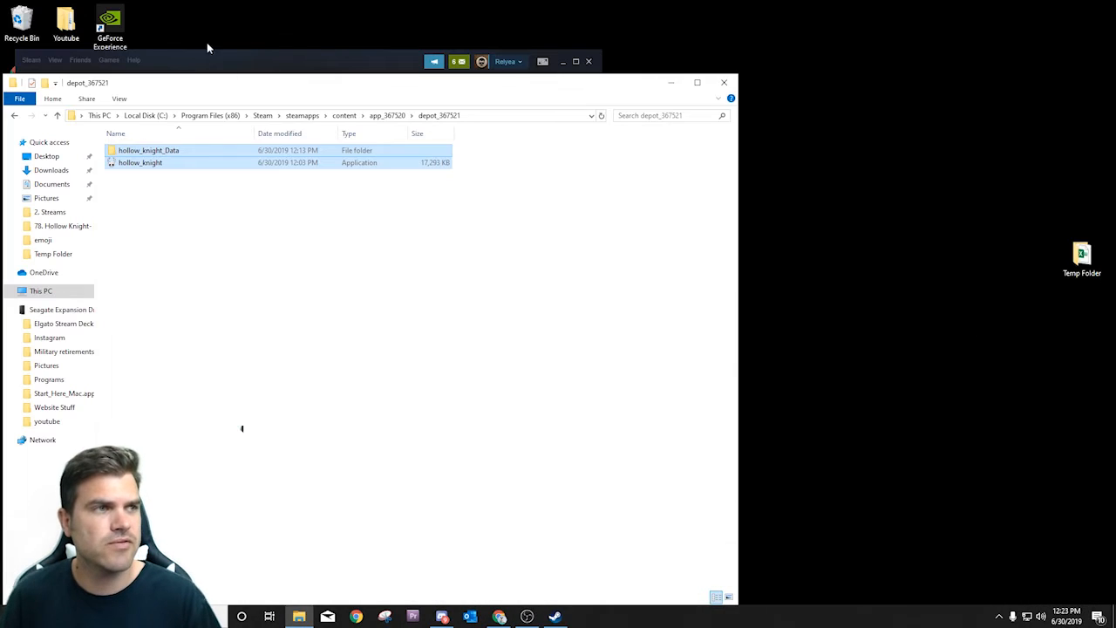
right_click(243, 429)
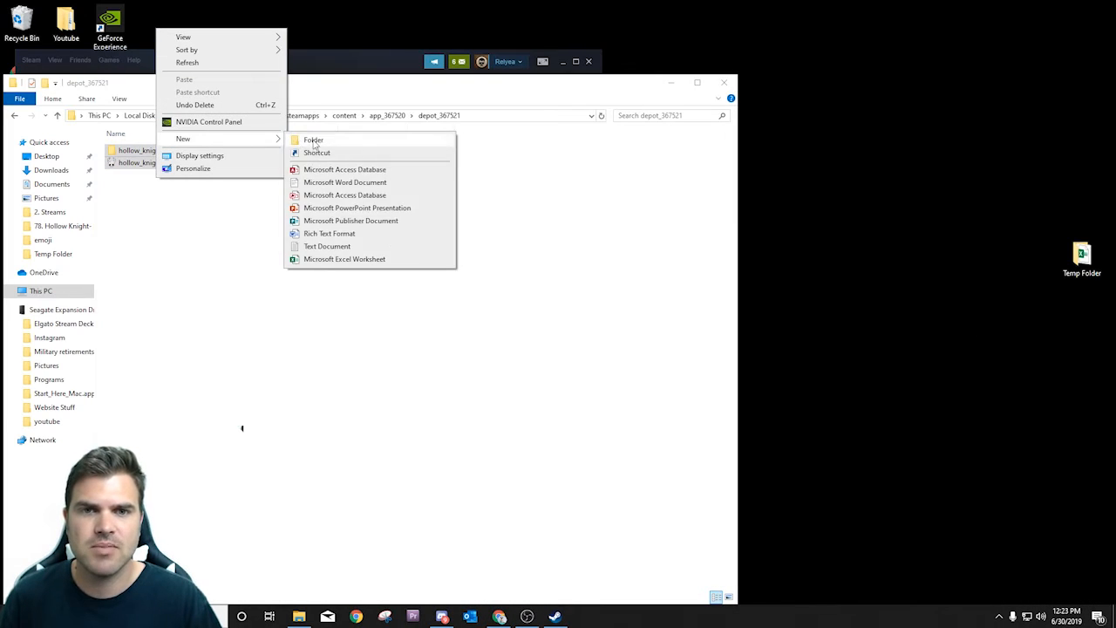
click(314, 139)
text(HK Game Versions)
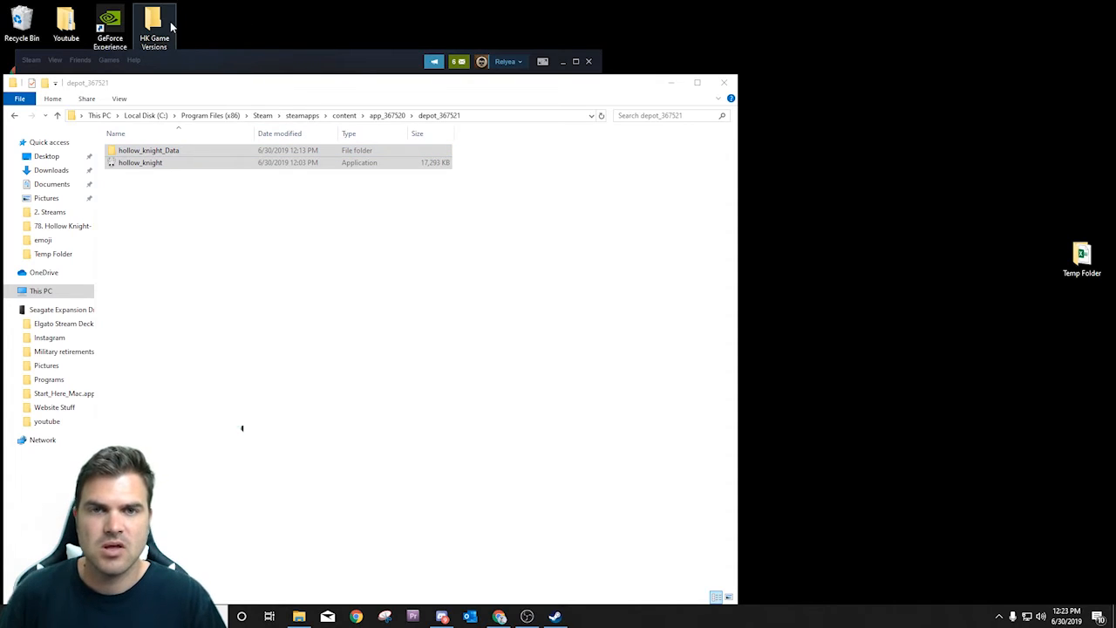
double_click(154, 19)
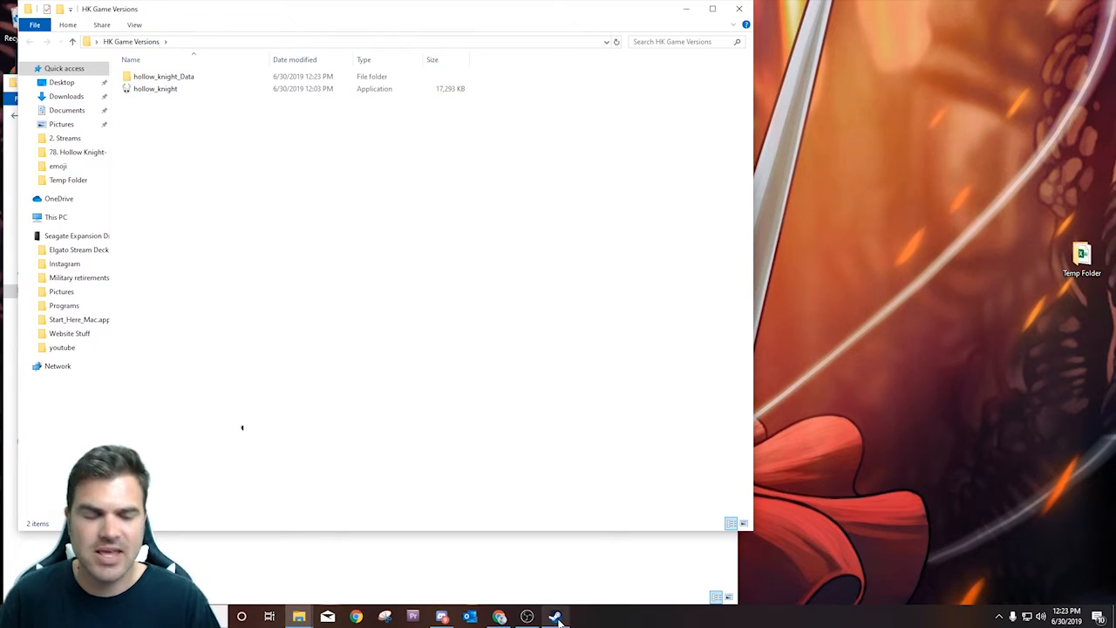
mouse_move(498, 617)
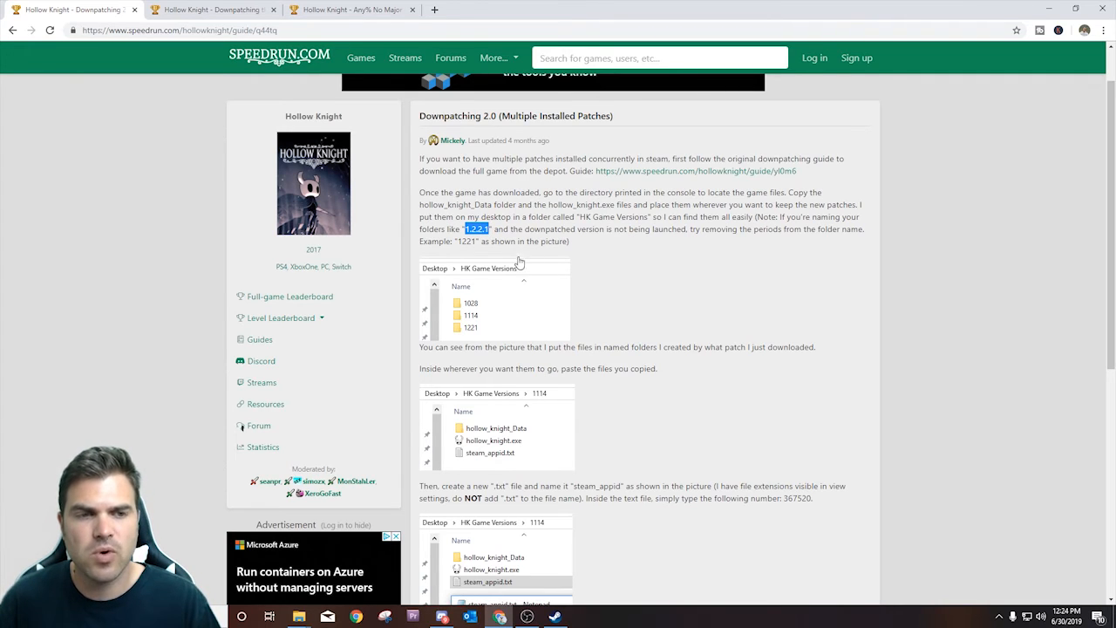
scroll(up, 3)
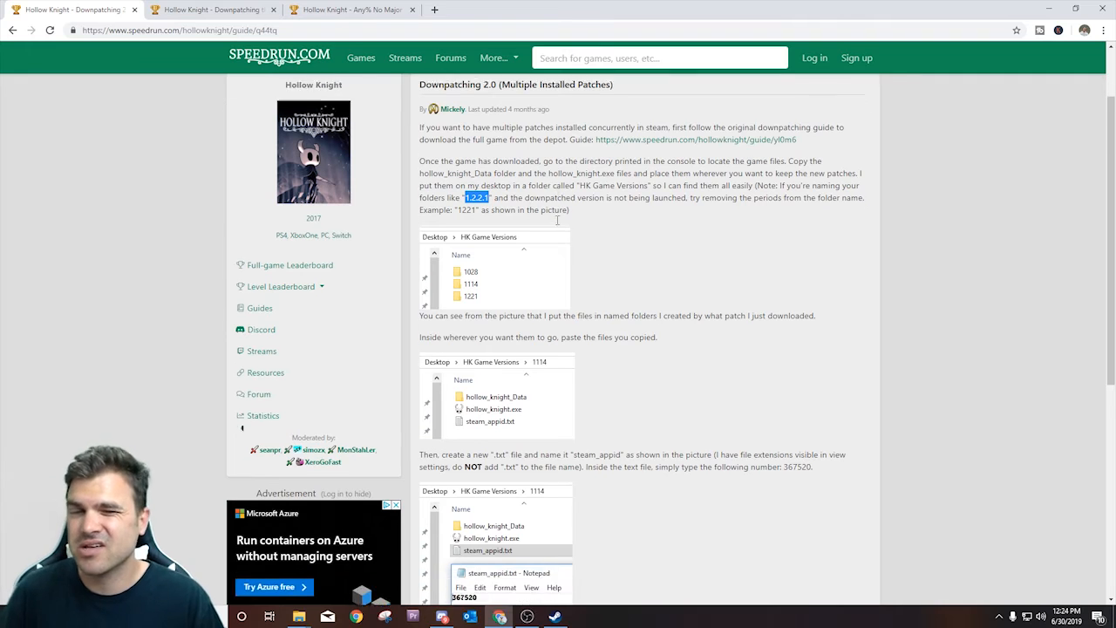
scroll(down, 3)
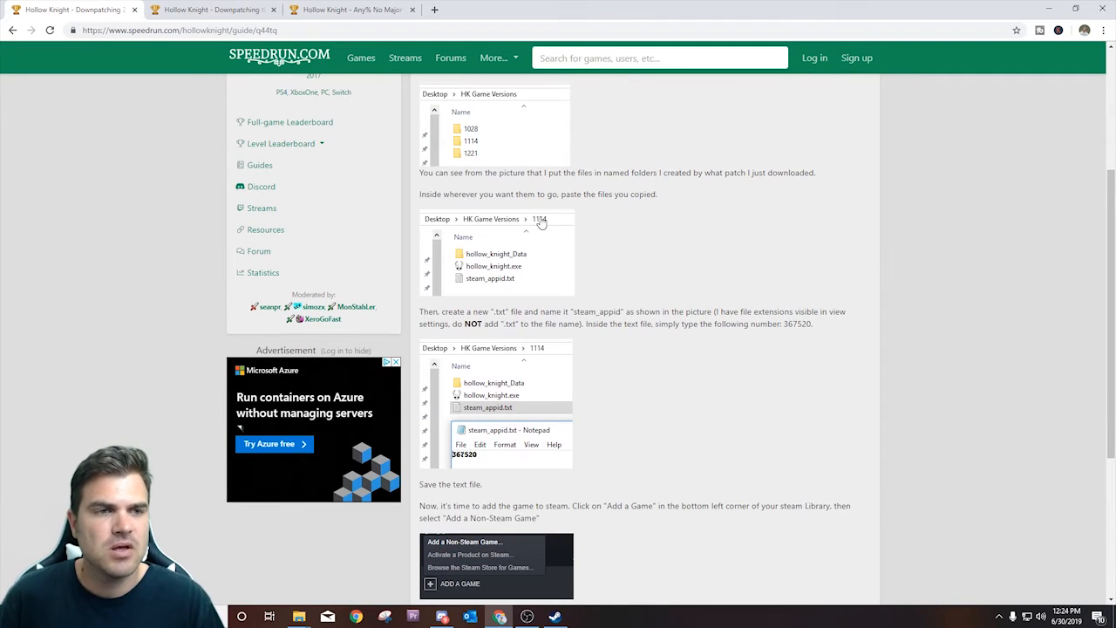
scroll(down, 3)
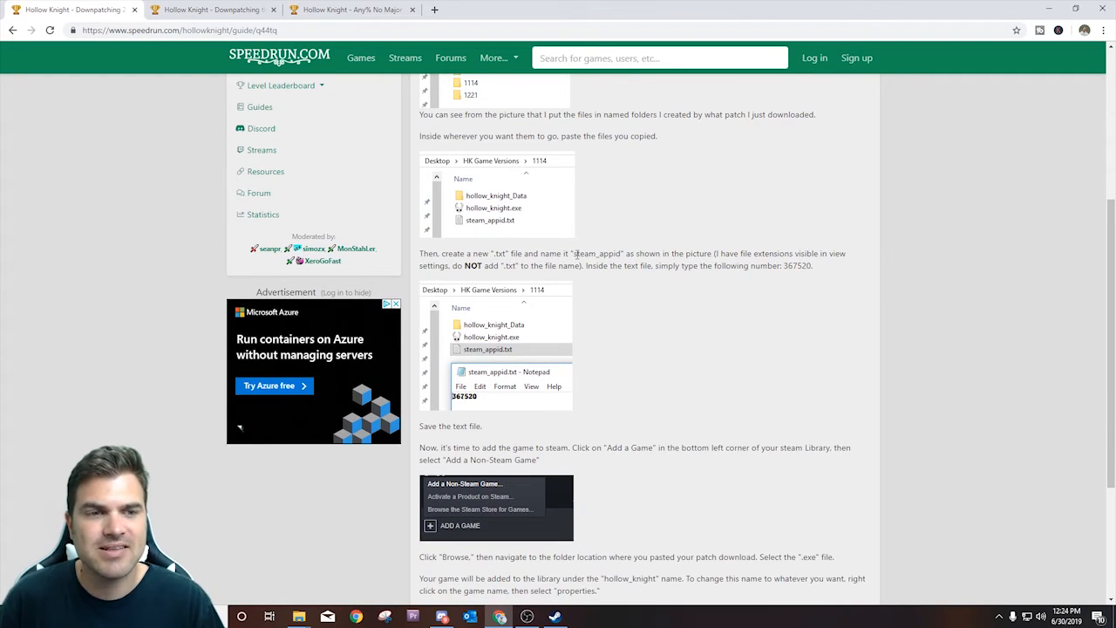
Create a text document named steam_appid in the HK Game Versions folder.
double_click(596, 253)
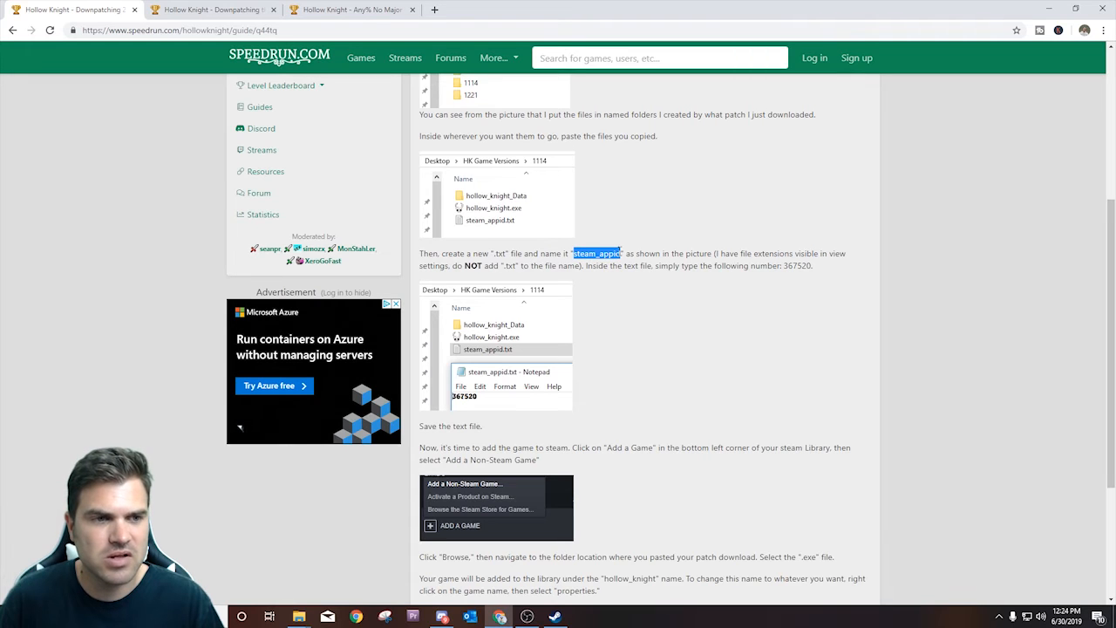
mouse_move(741, 234)
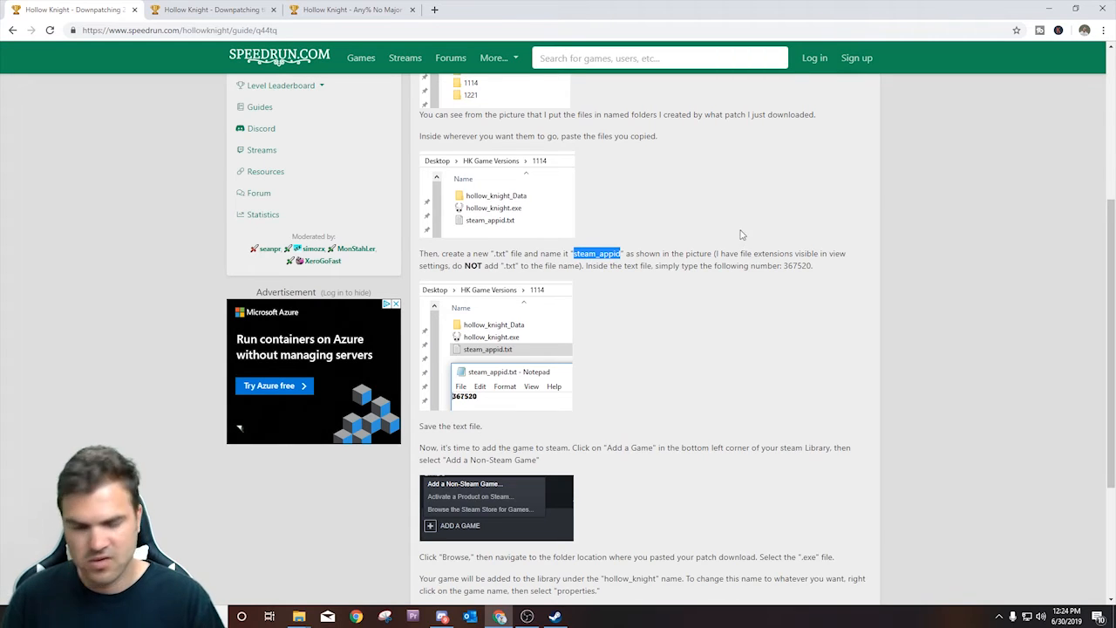
click(298, 617)
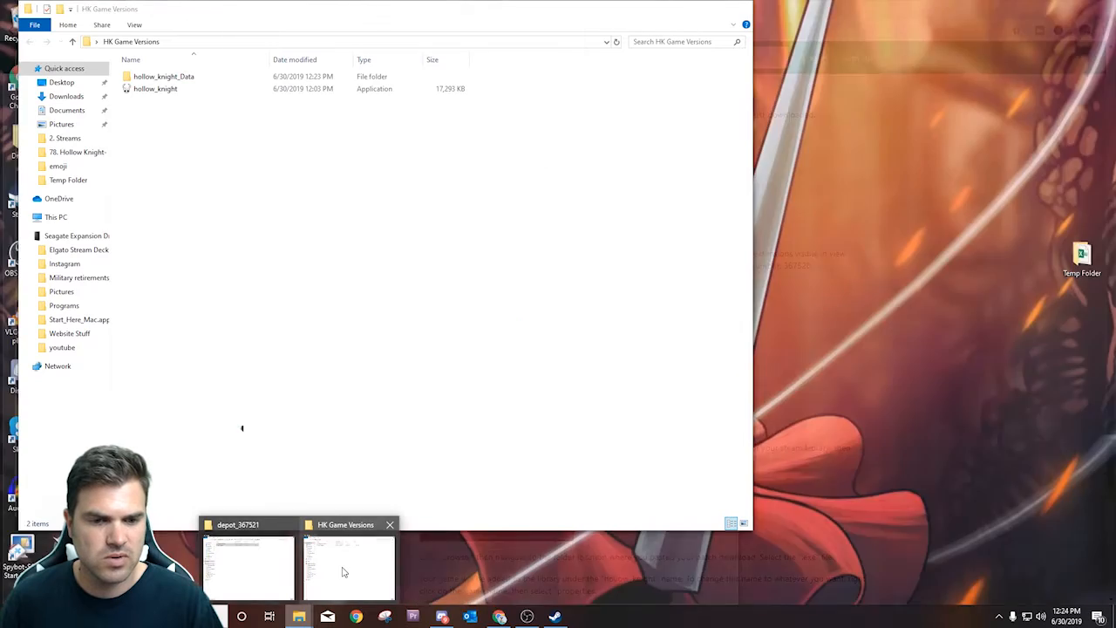
click(349, 566)
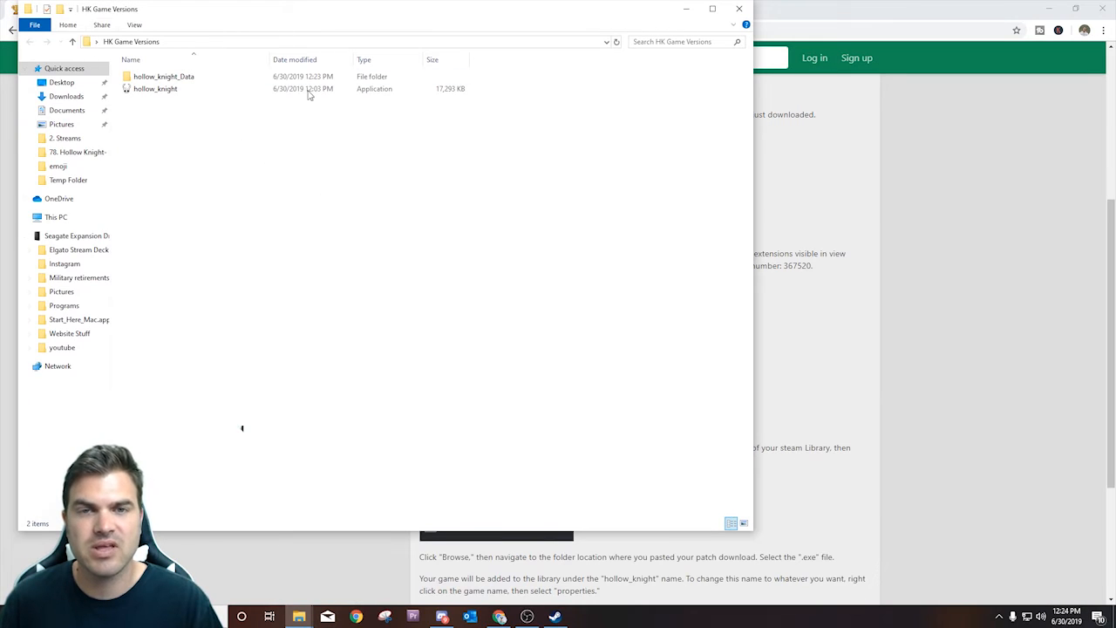
mouse_move(162, 117)
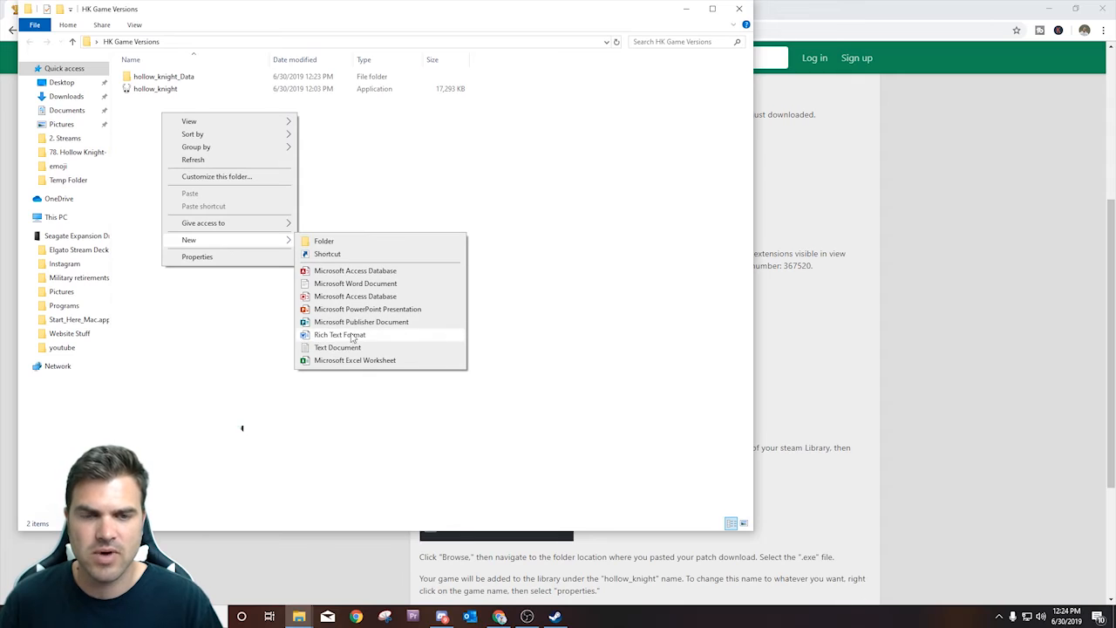
click(338, 347)
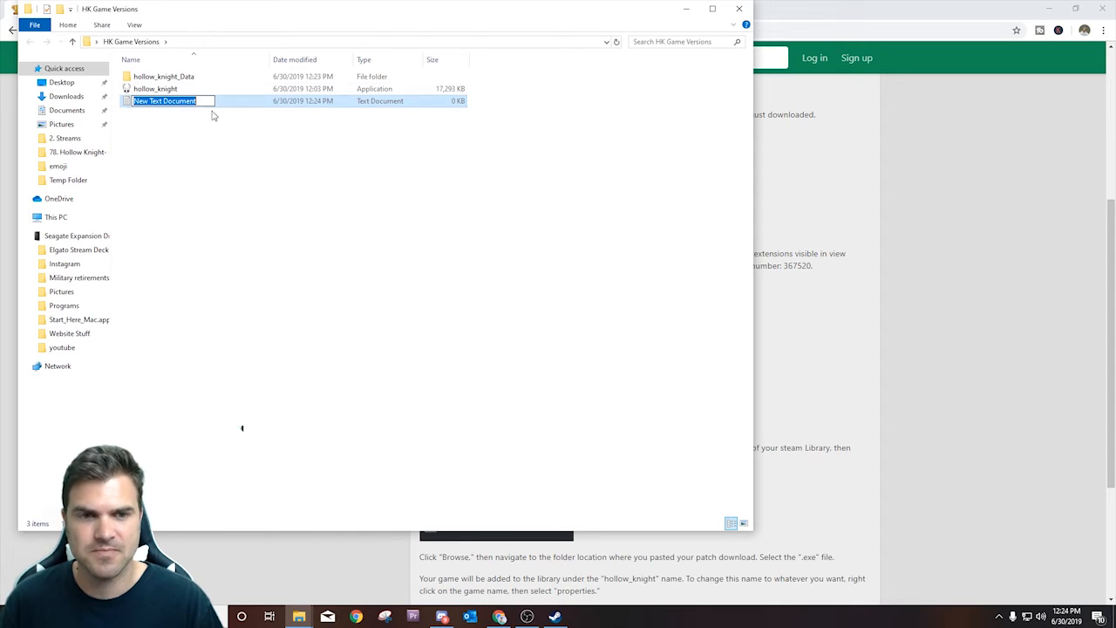
text(steam_appid)
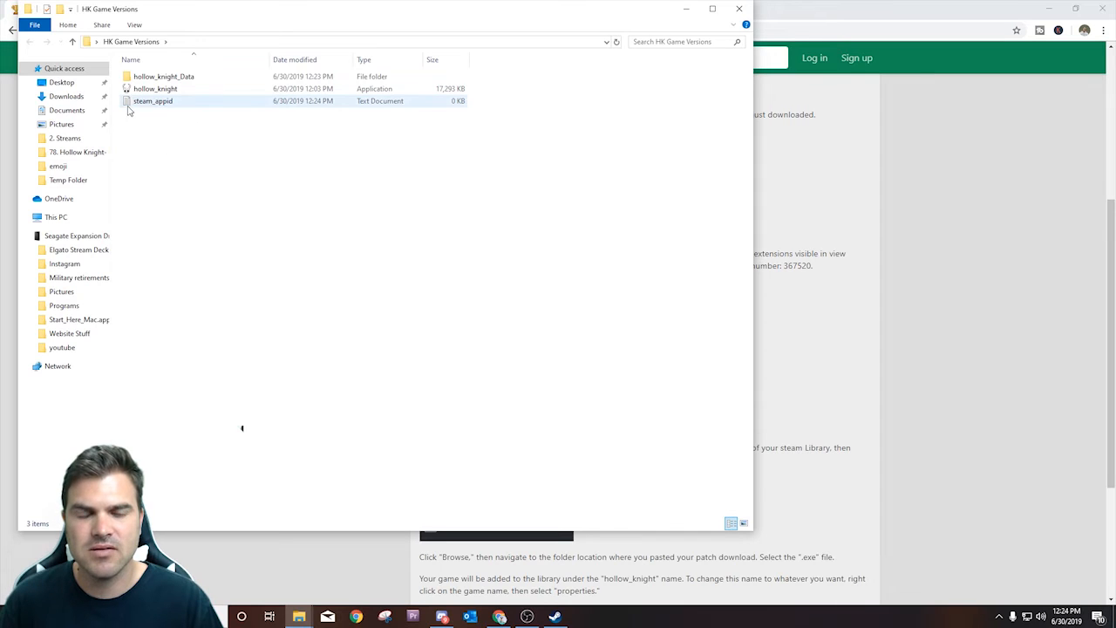
double_click(153, 99)
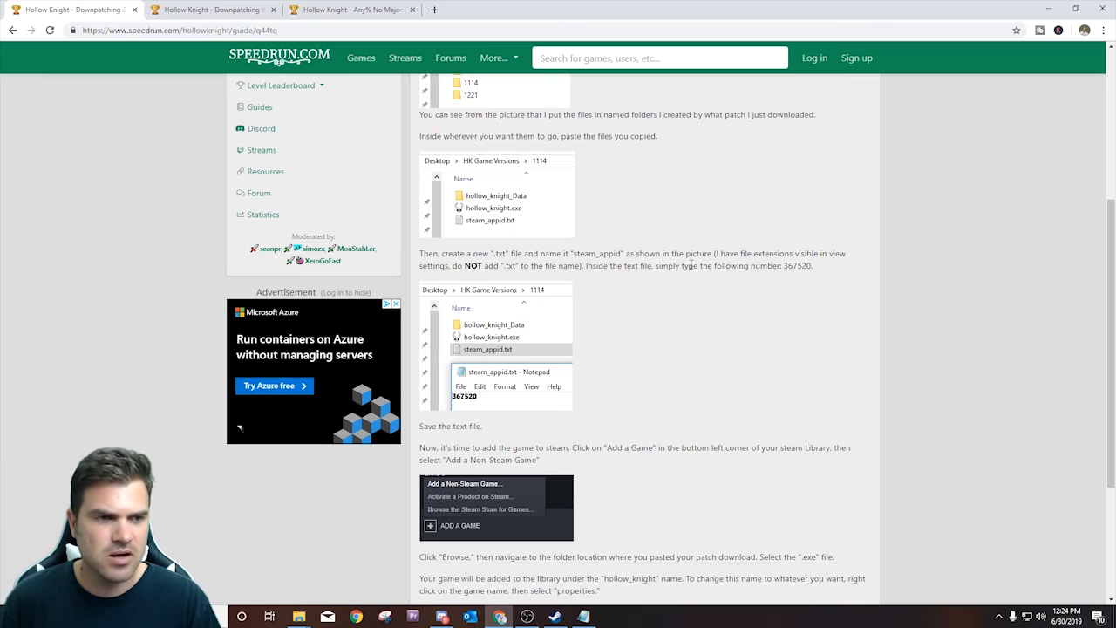
mouse_move(805, 271)
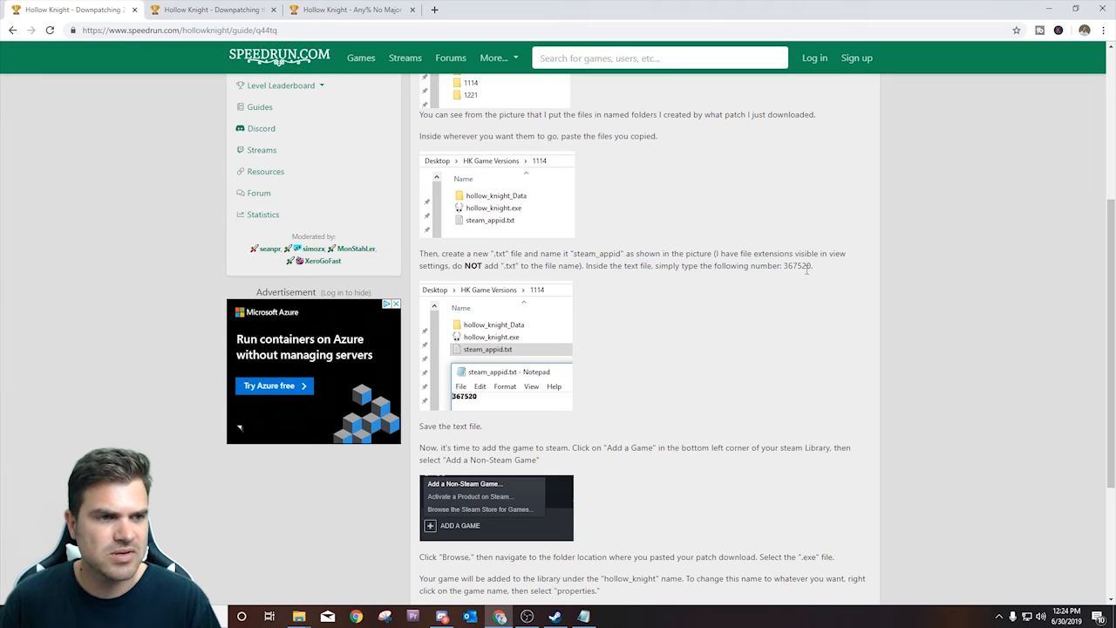
Enter the app id 367520 into the steam_appid file and return to the guide.
double_click(795, 265)
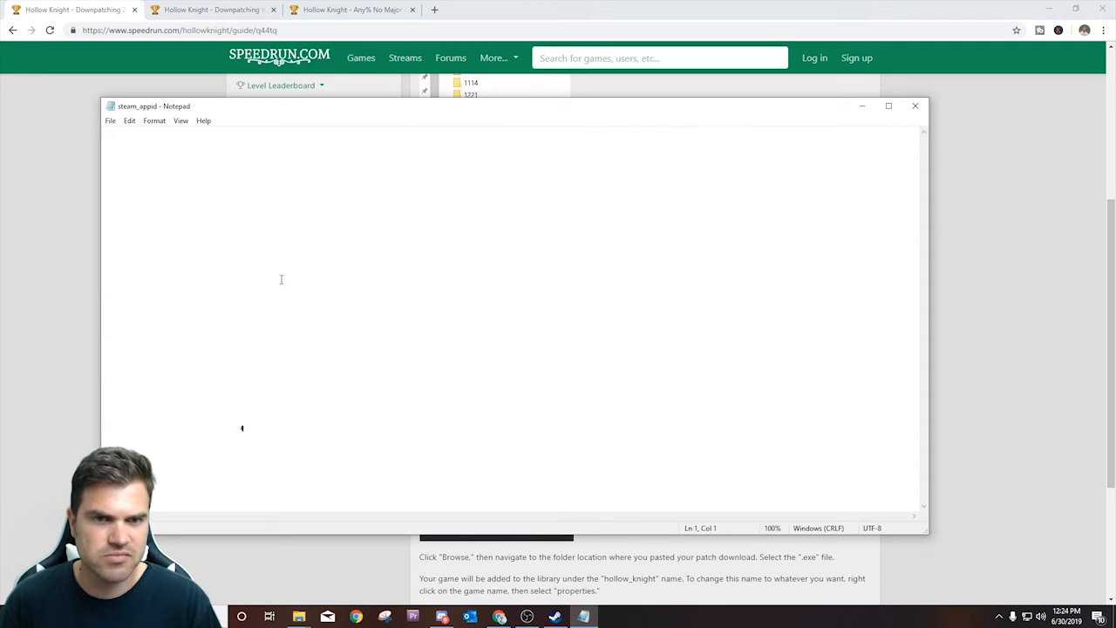
text(367520)
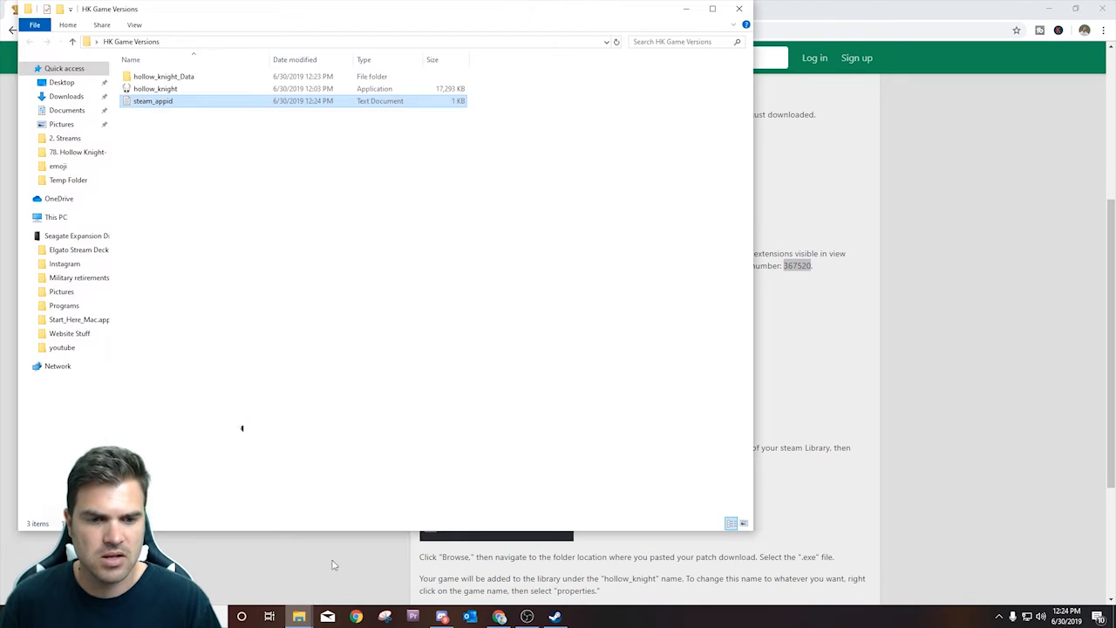
double_click(153, 99)
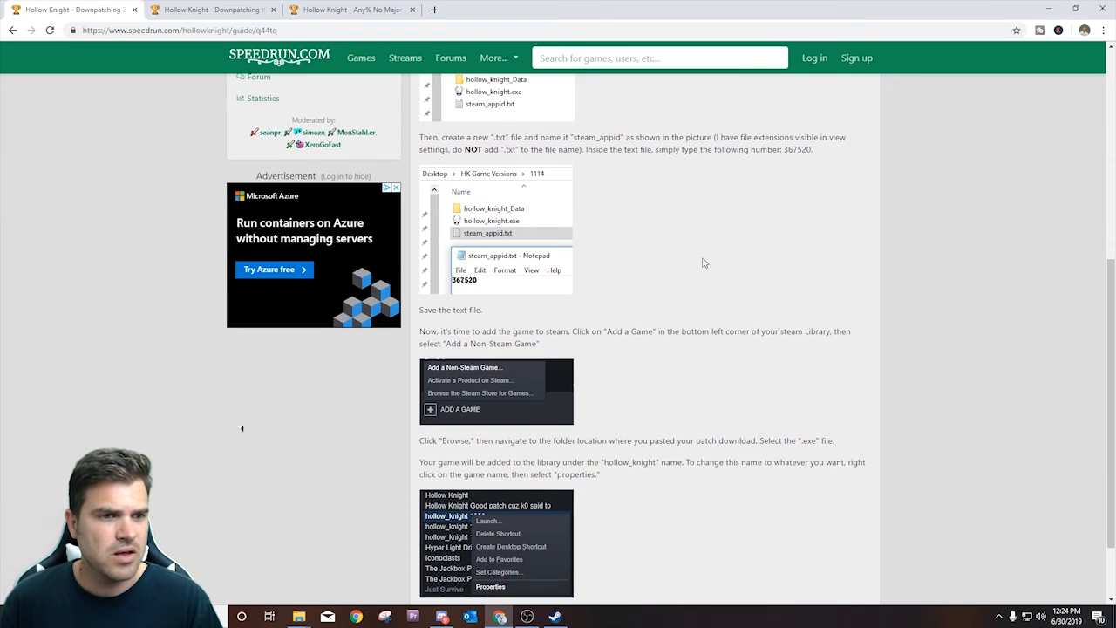
Reach the guide's Add a Game section and bring the Steam window forward.
scroll(down, 3)
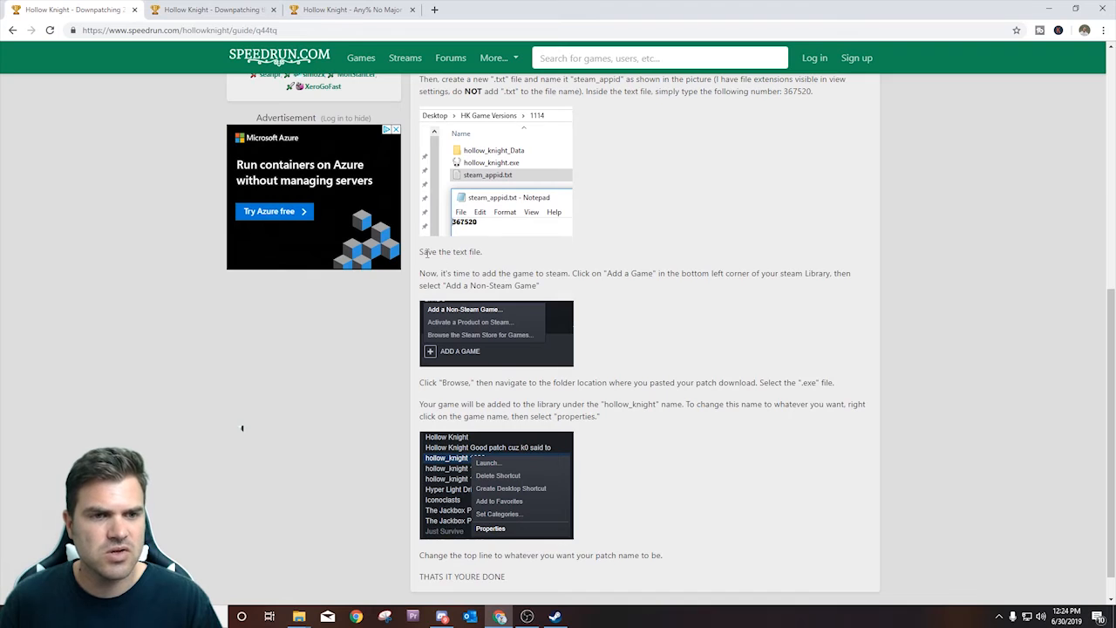
double_click(619, 272)
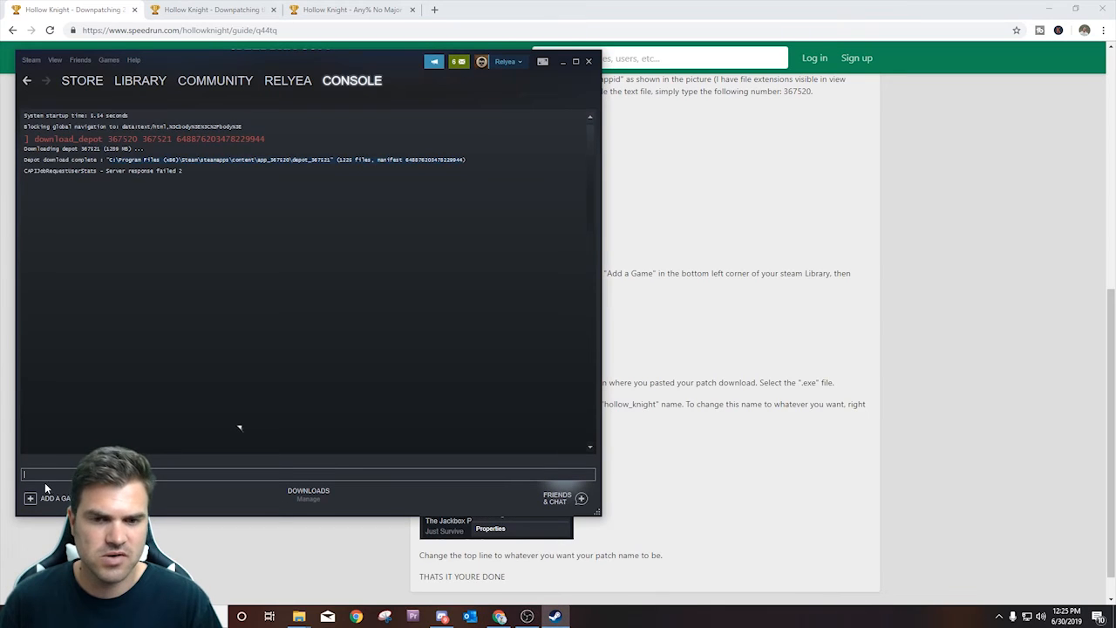
Add hollow_knight from the HK Game Versions folder to Steam as a non-Steam game.
click(50, 499)
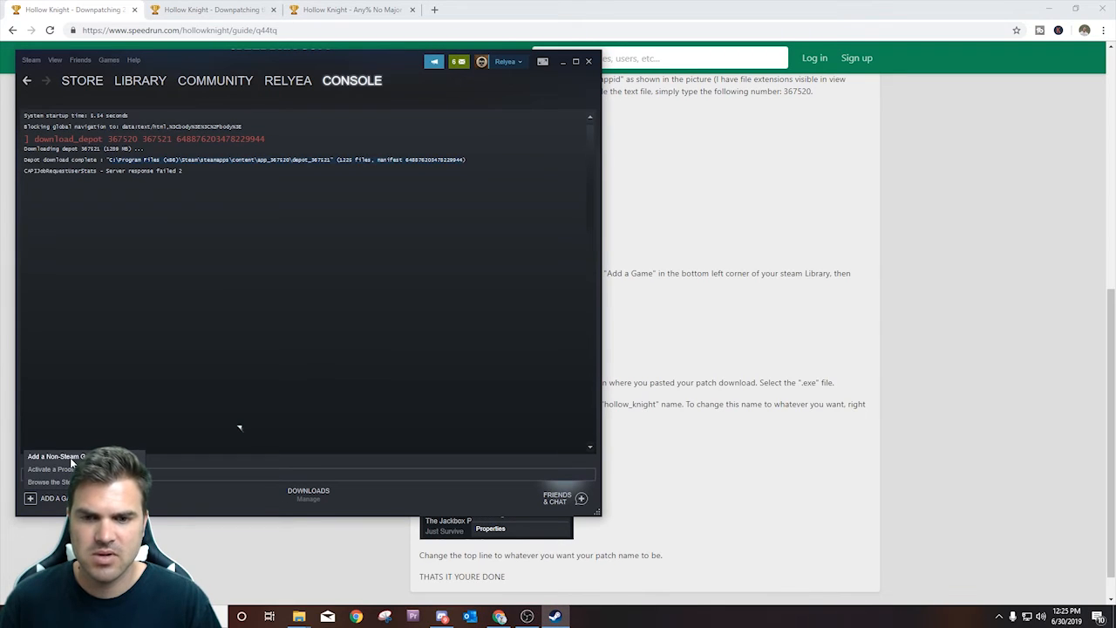
click(55, 456)
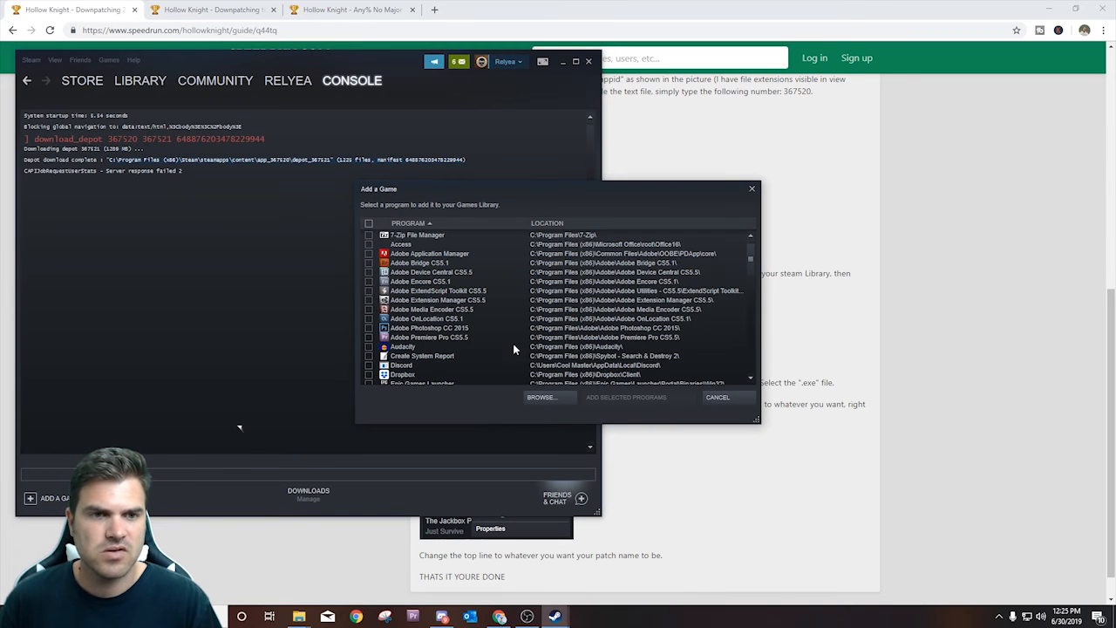
click(541, 397)
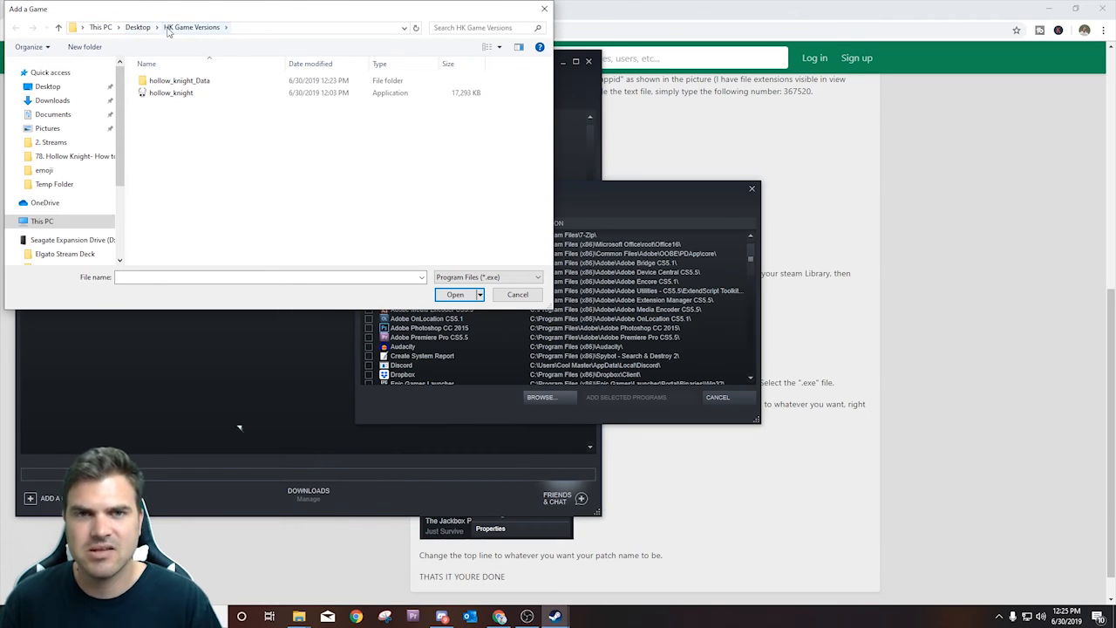
click(180, 80)
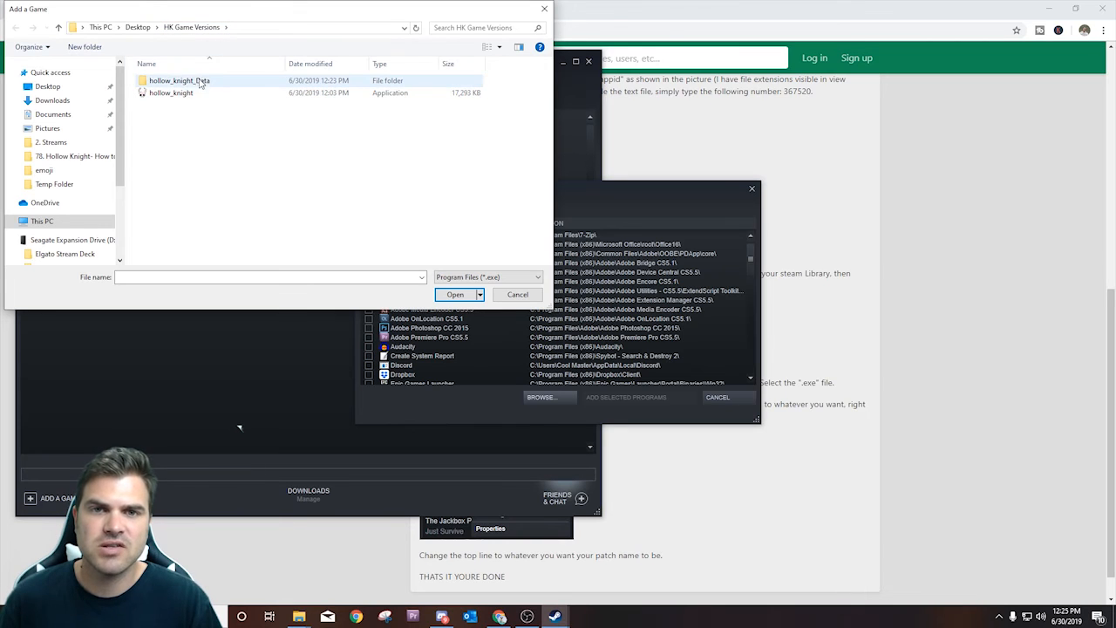
click(171, 92)
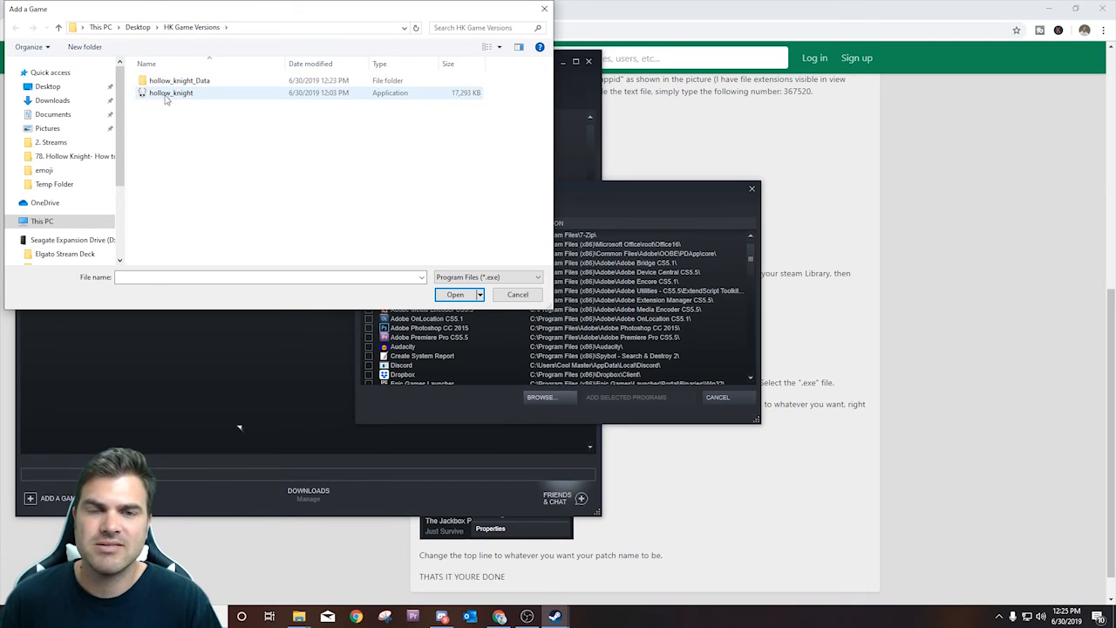
click(171, 92)
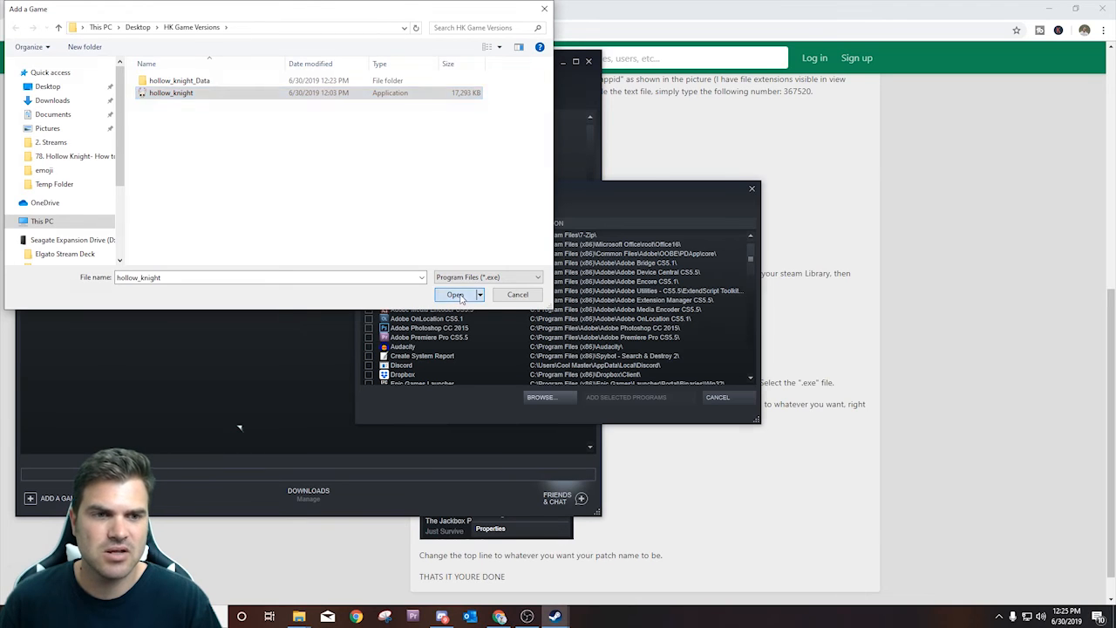
click(455, 293)
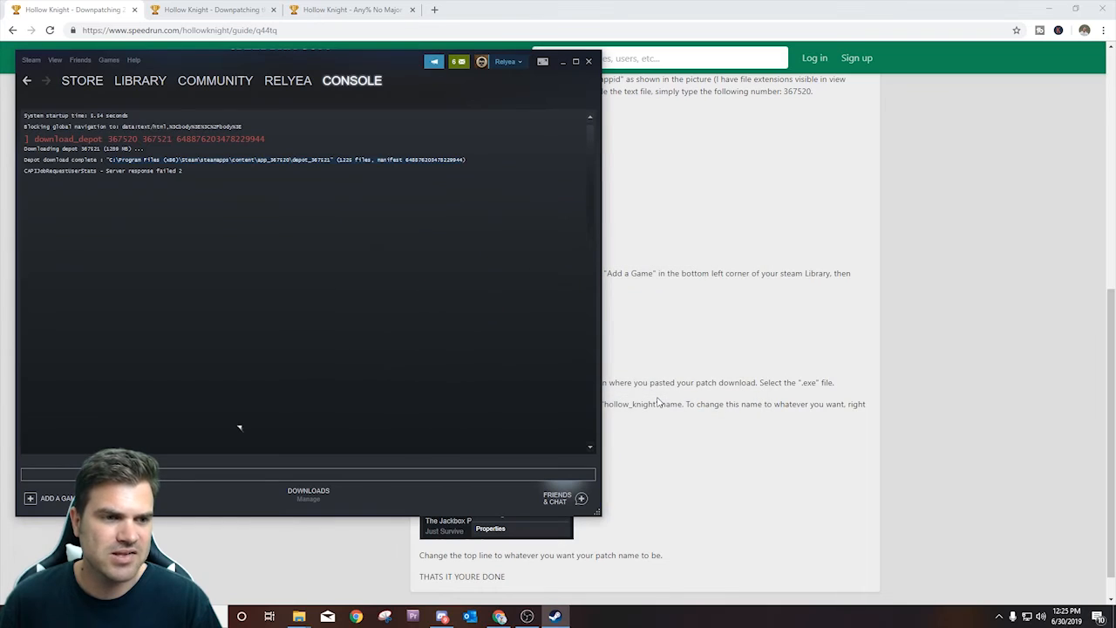
View the library's Hollow Knight, hollow_knight and hollow knight Version 1.2.2.1 entries, then bring up hollow_knight's options.
click(139, 80)
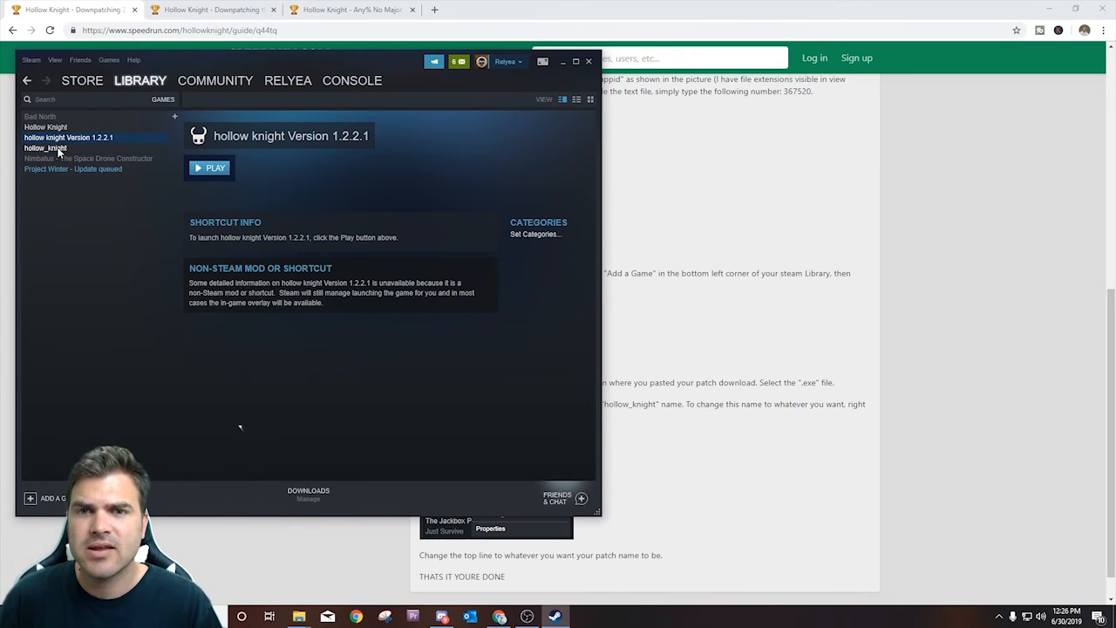
click(45, 127)
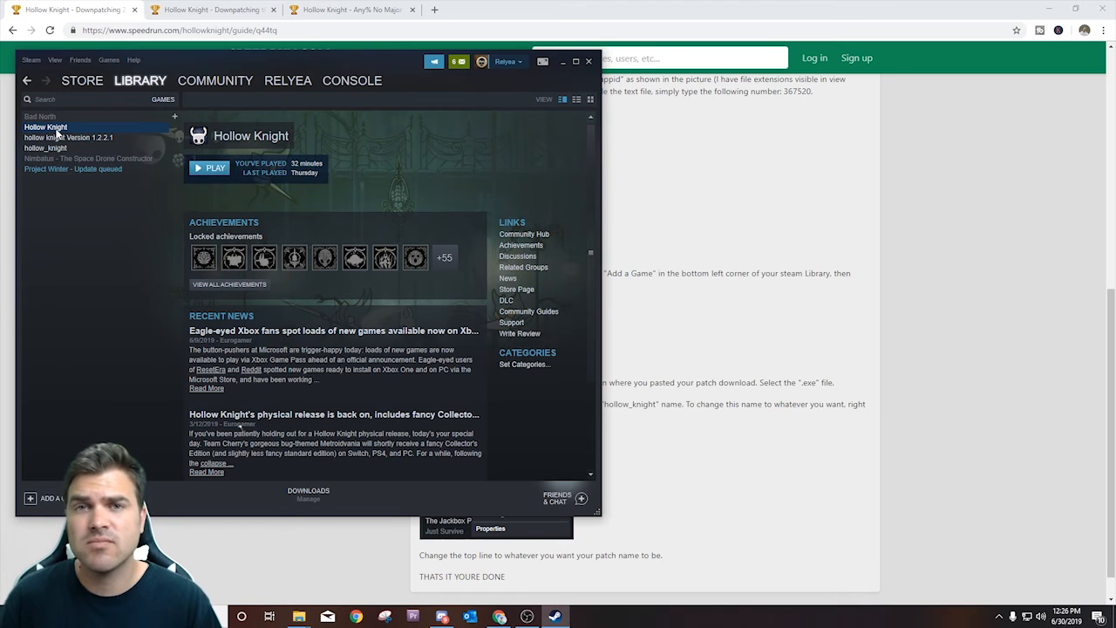
mouse_move(59, 148)
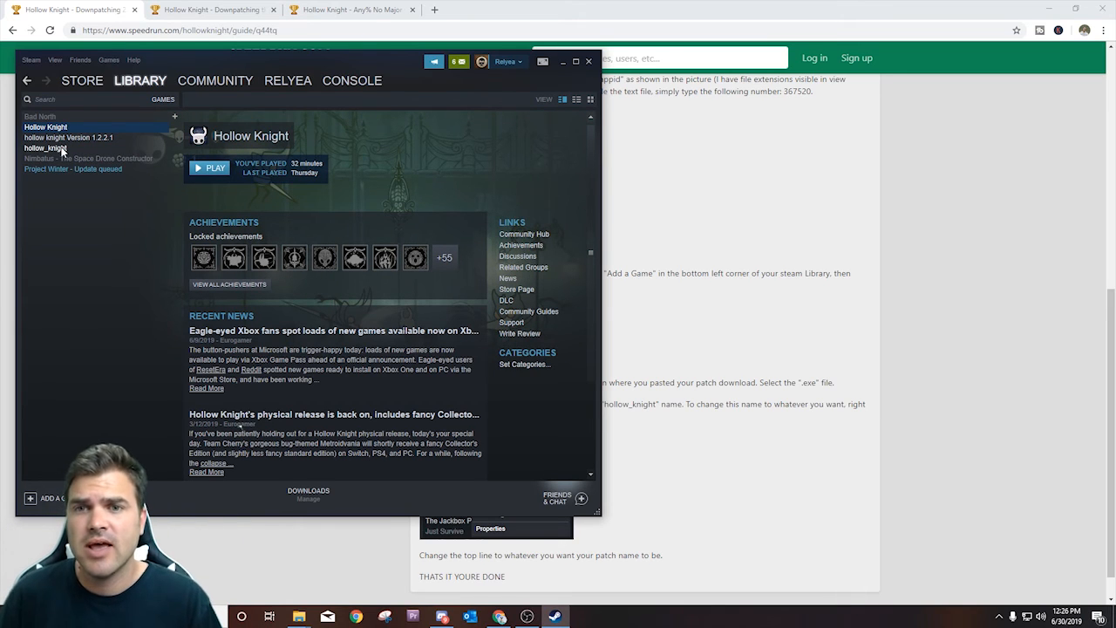
click(45, 146)
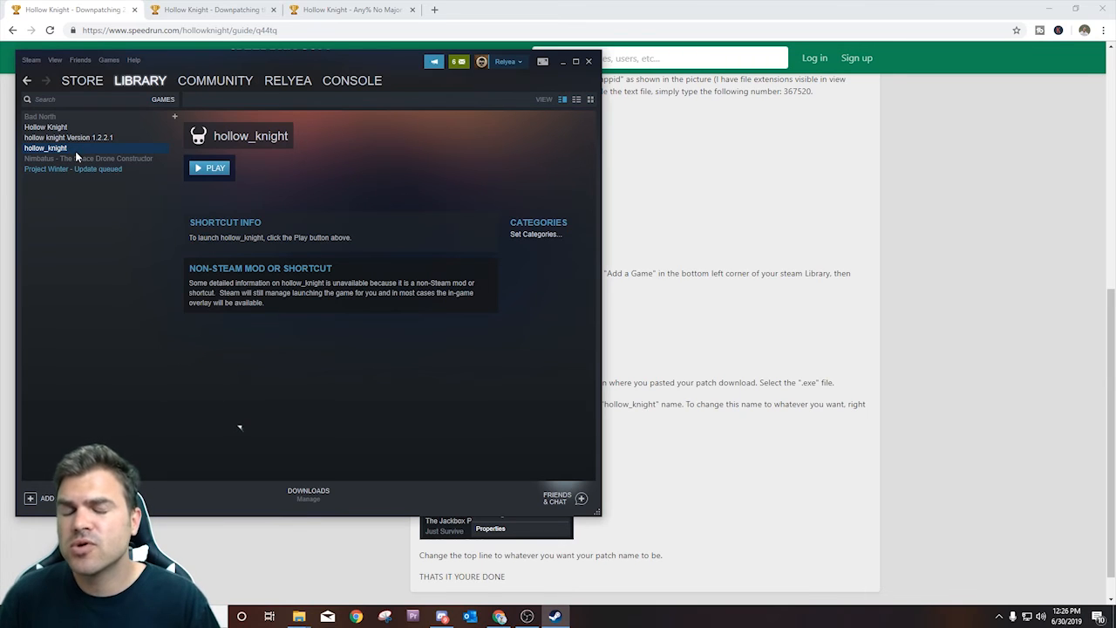
mouse_move(69, 136)
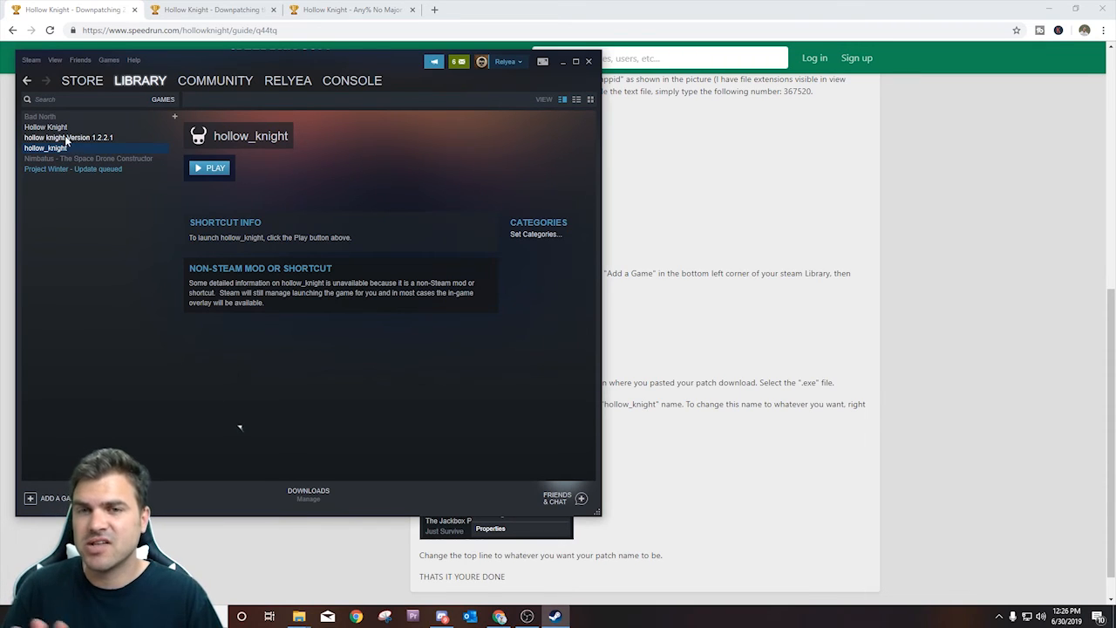
click(68, 136)
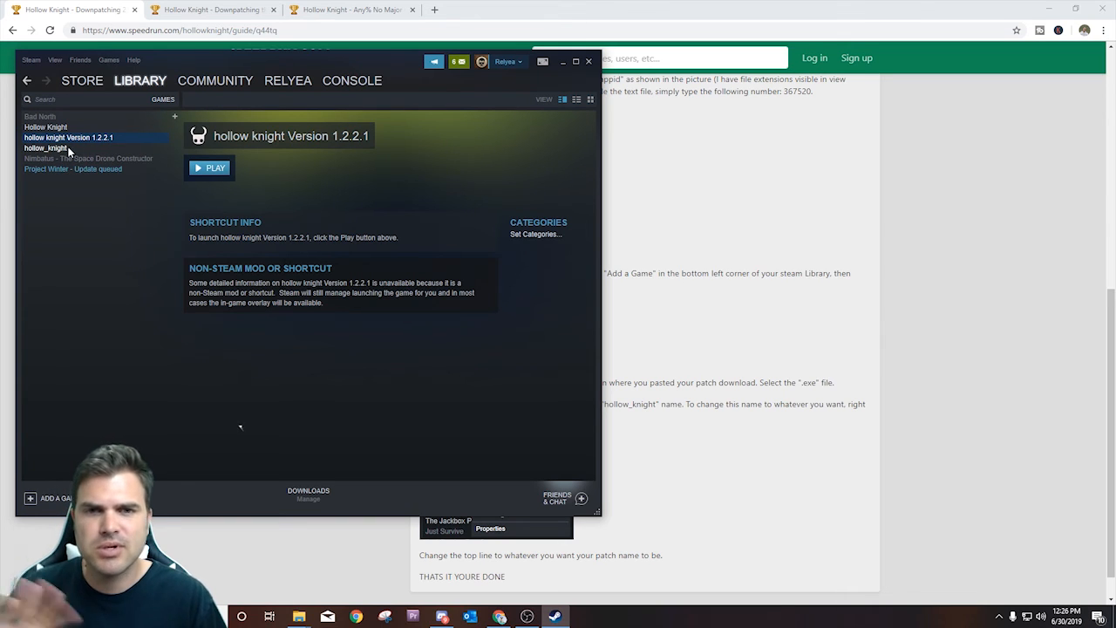
click(45, 146)
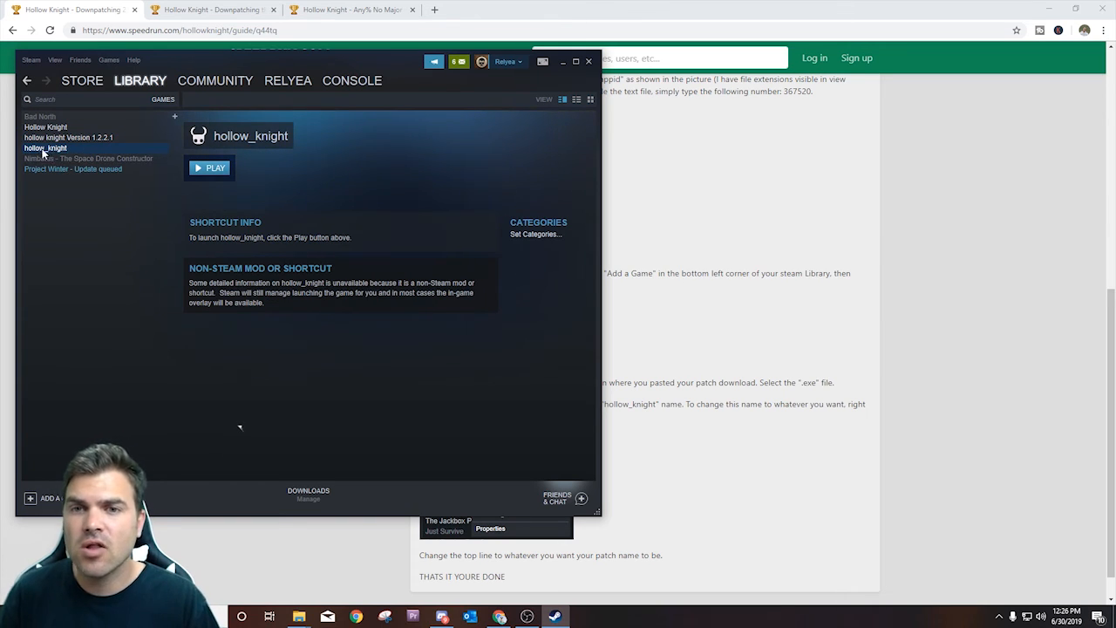
right_click(45, 147)
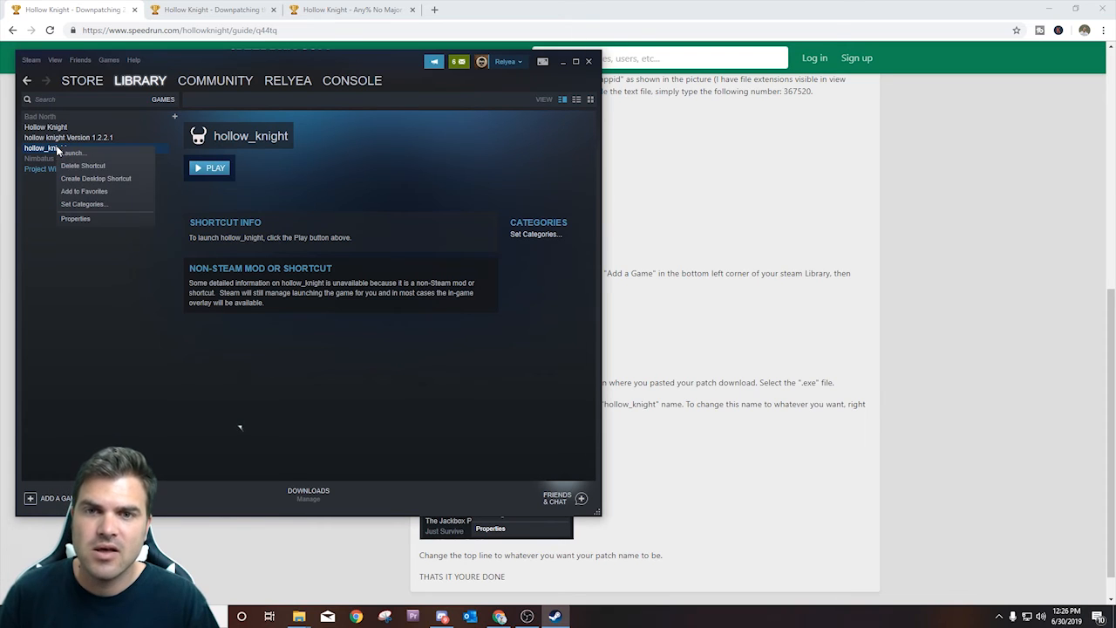
Rename the shortcut to 'hollow_knight Down graded 1.2.2.1' in its Properties and close.
click(75, 218)
text(hollow_knight Down graded)
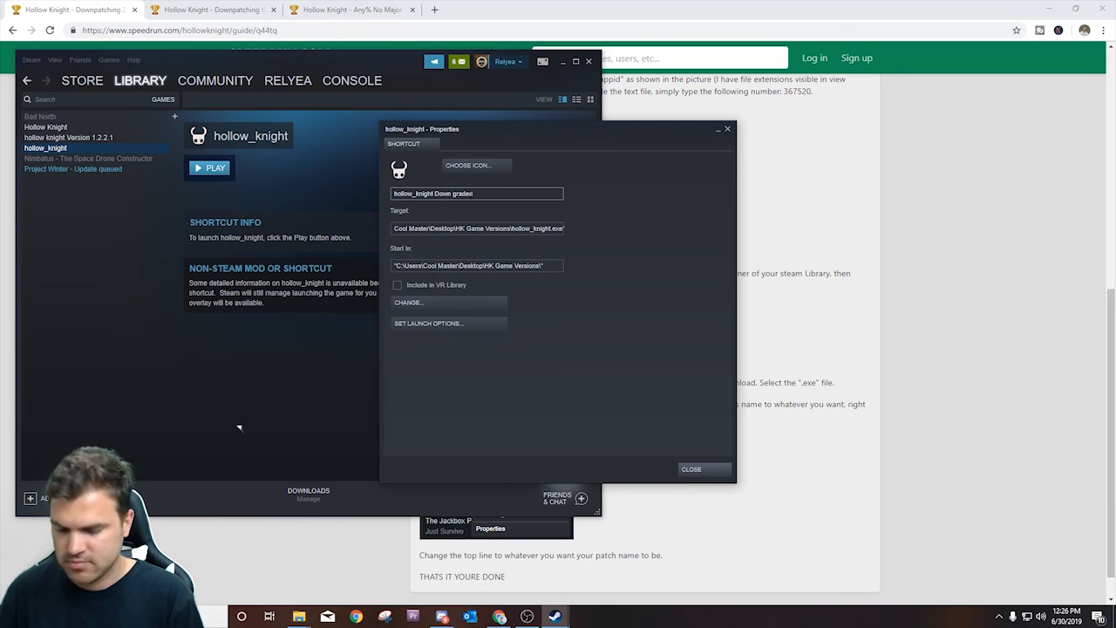
text(1.2.2.1)
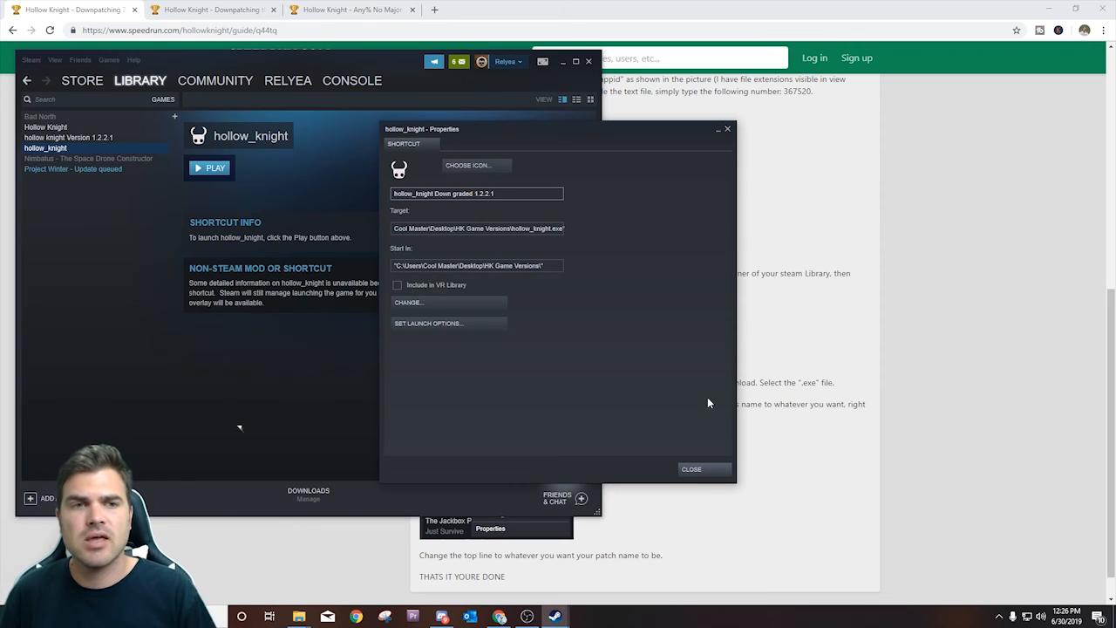
click(690, 469)
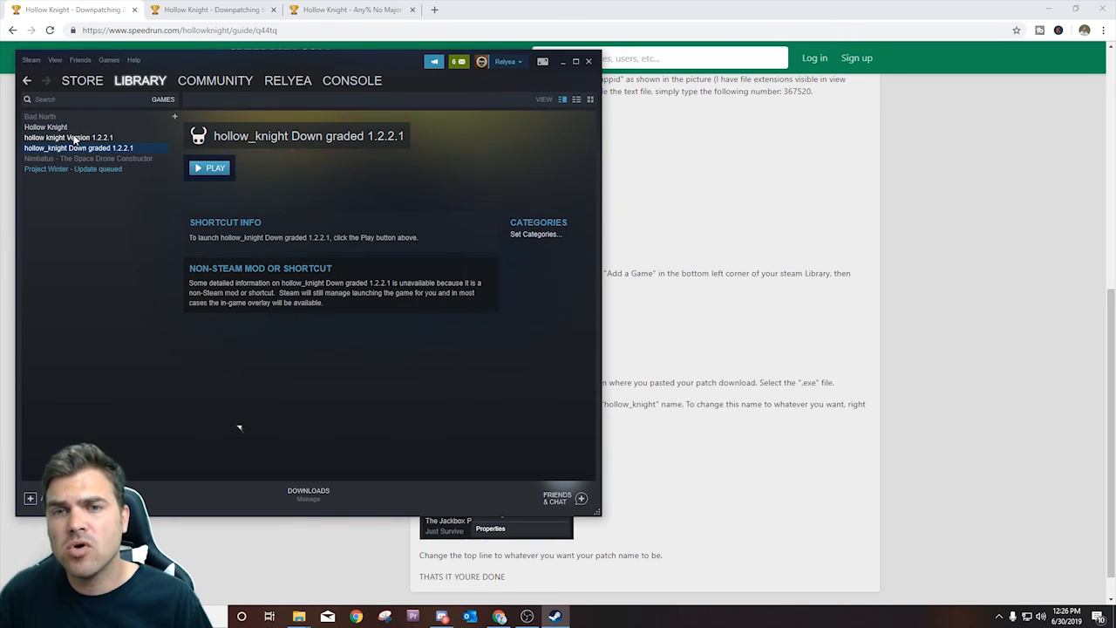
click(68, 136)
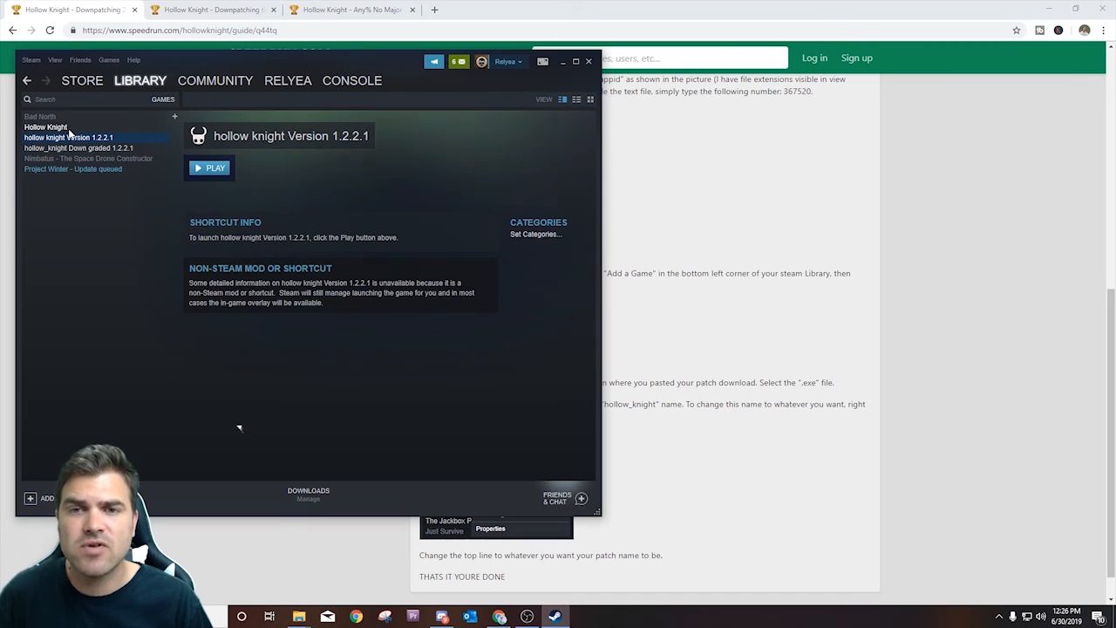
click(45, 125)
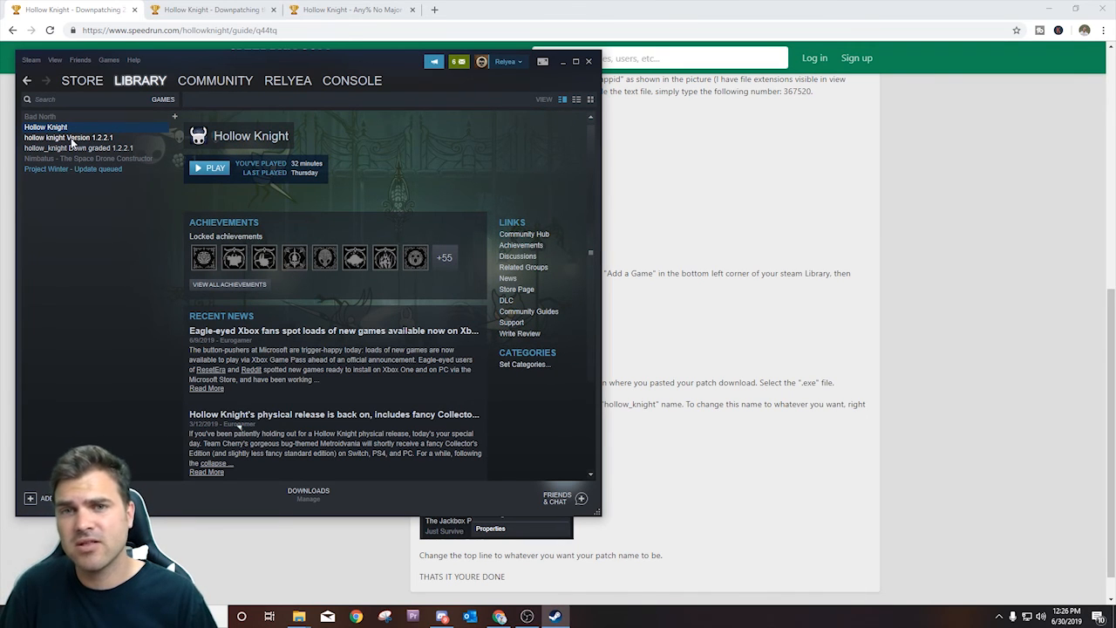
click(68, 136)
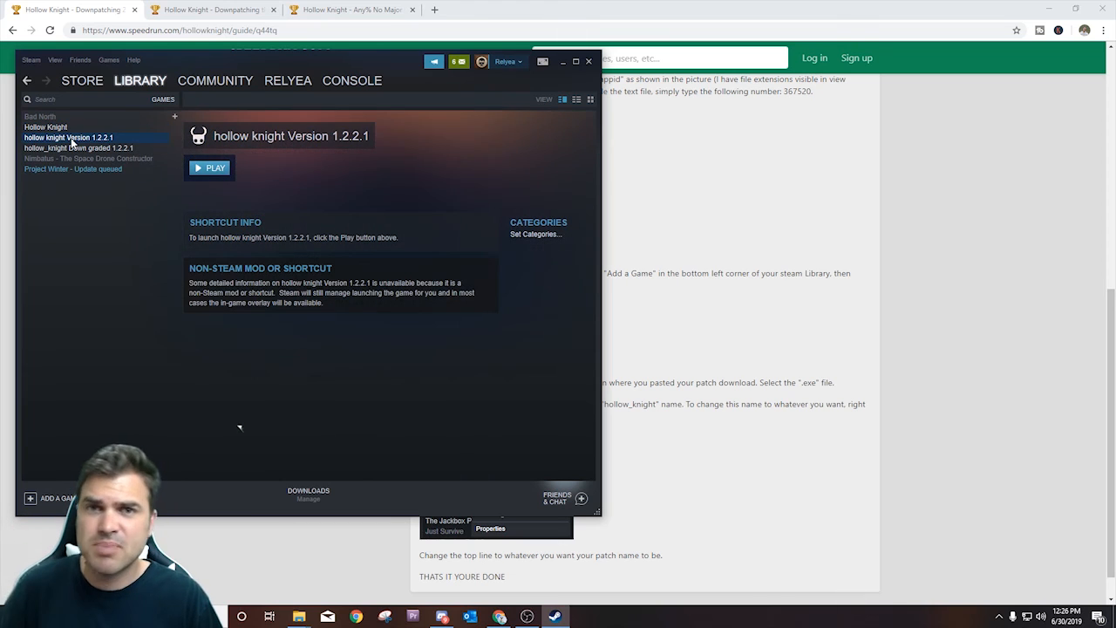